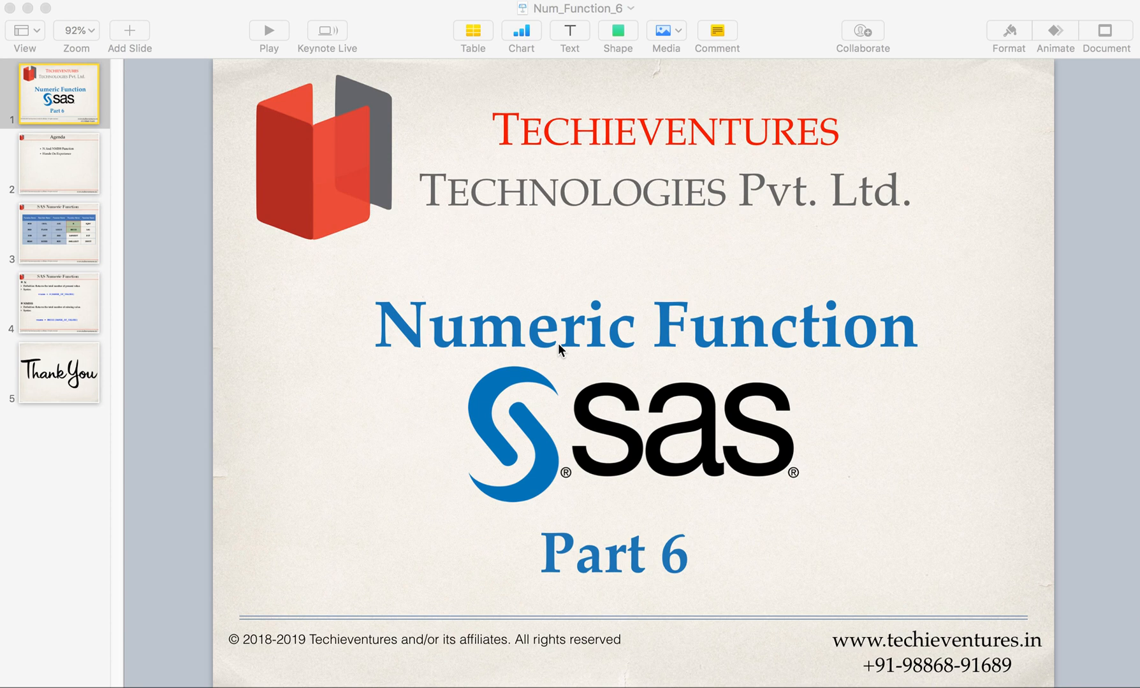
mouse_move(225, 301)
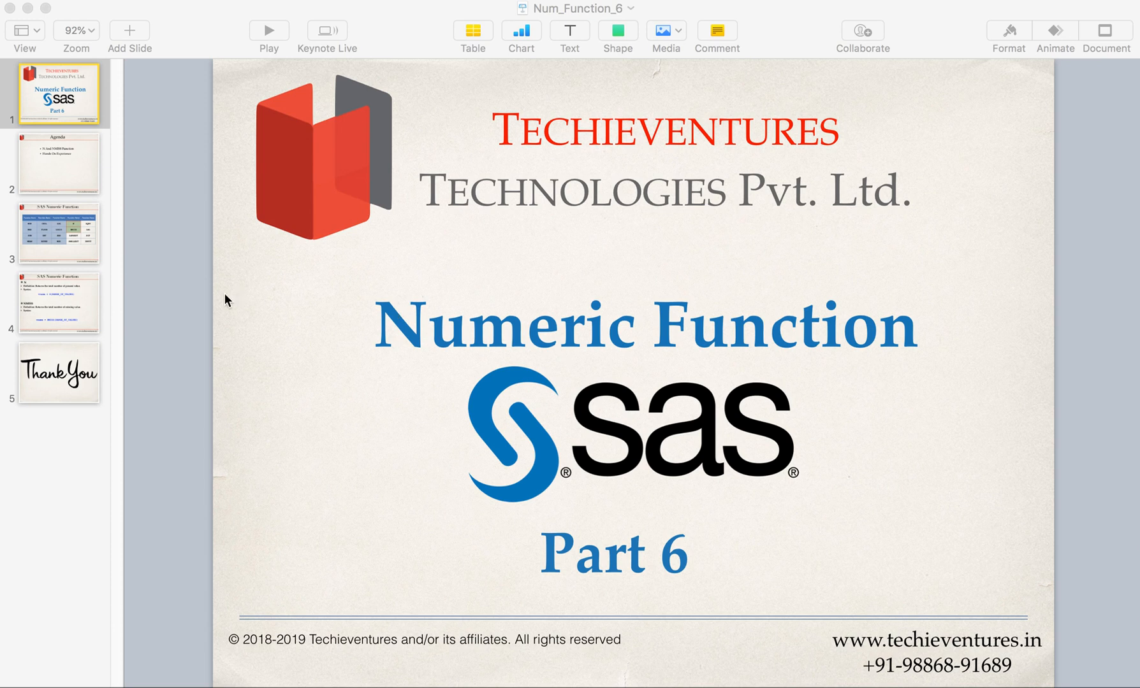
- Show the Agenda slide listing the N and NMISS functions and hands-on experience
click(59, 162)
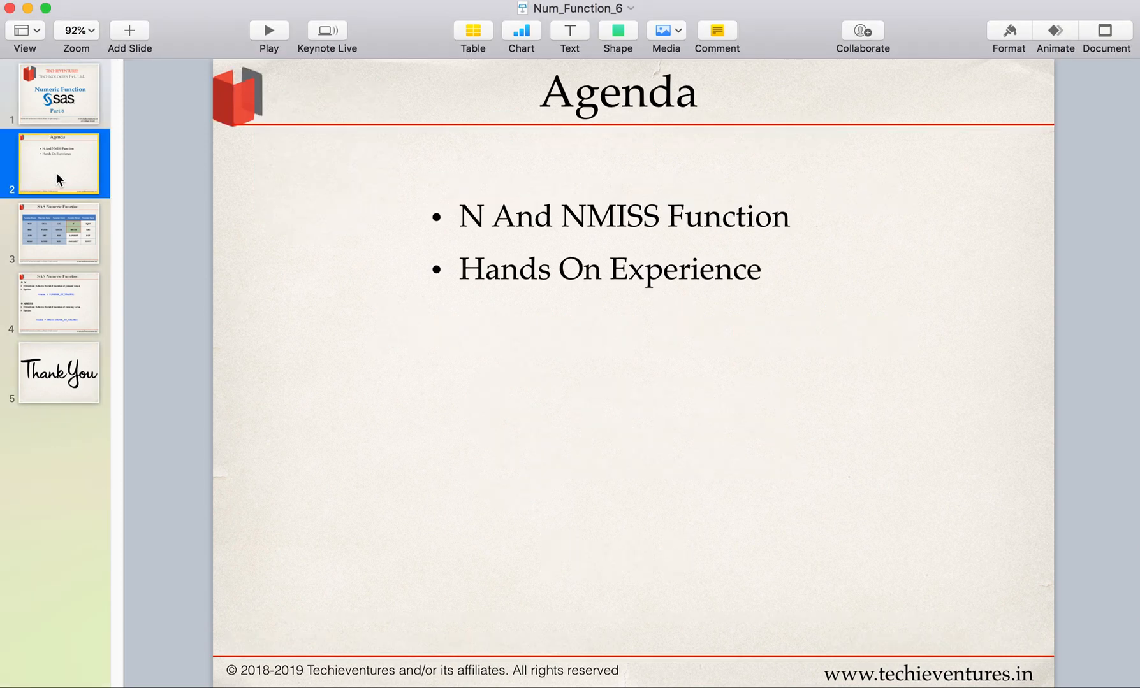
mouse_move(654, 242)
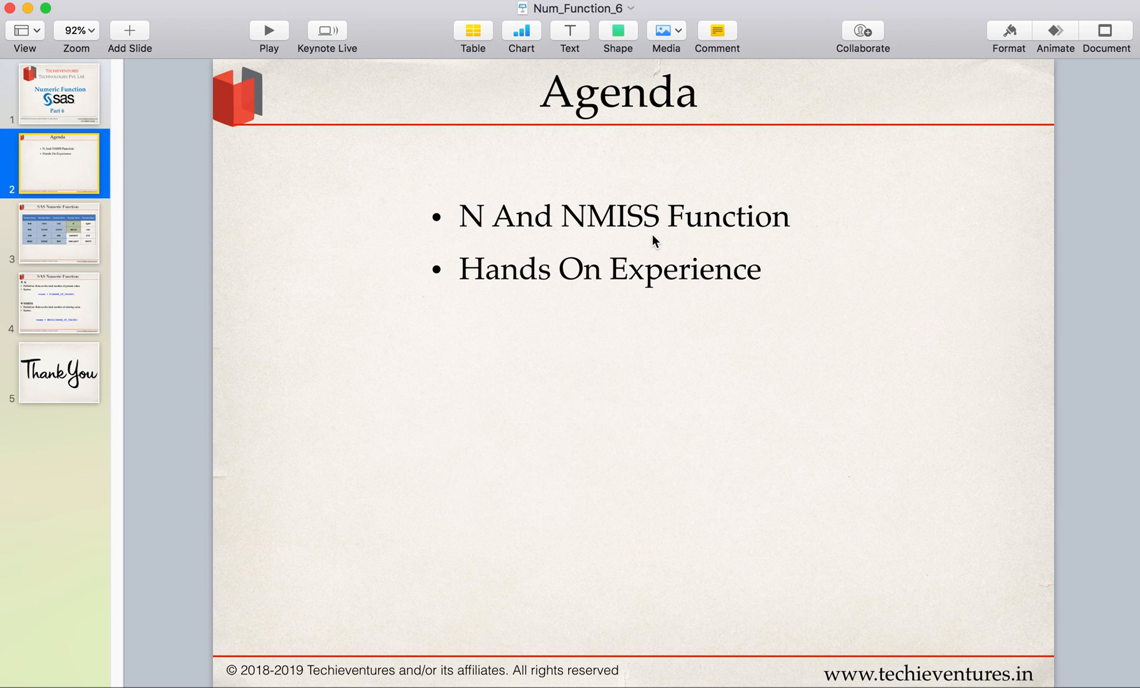
mouse_move(406, 193)
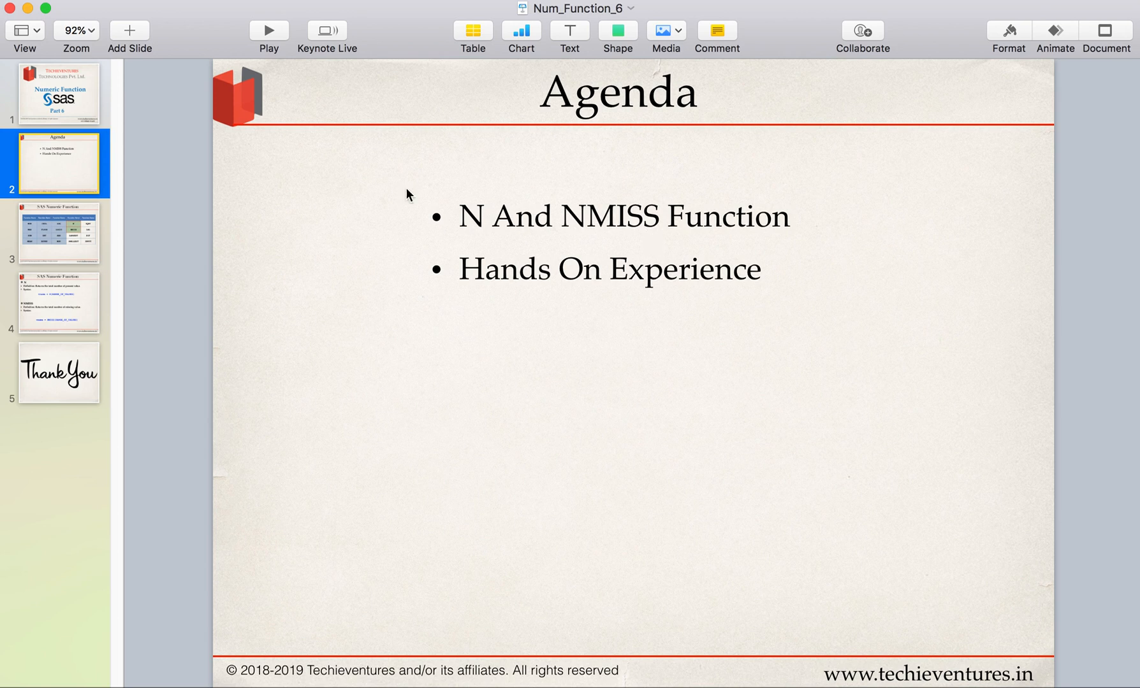
- Show the SAS Numeric Function table slide with N and NMISS highlighted
click(57, 234)
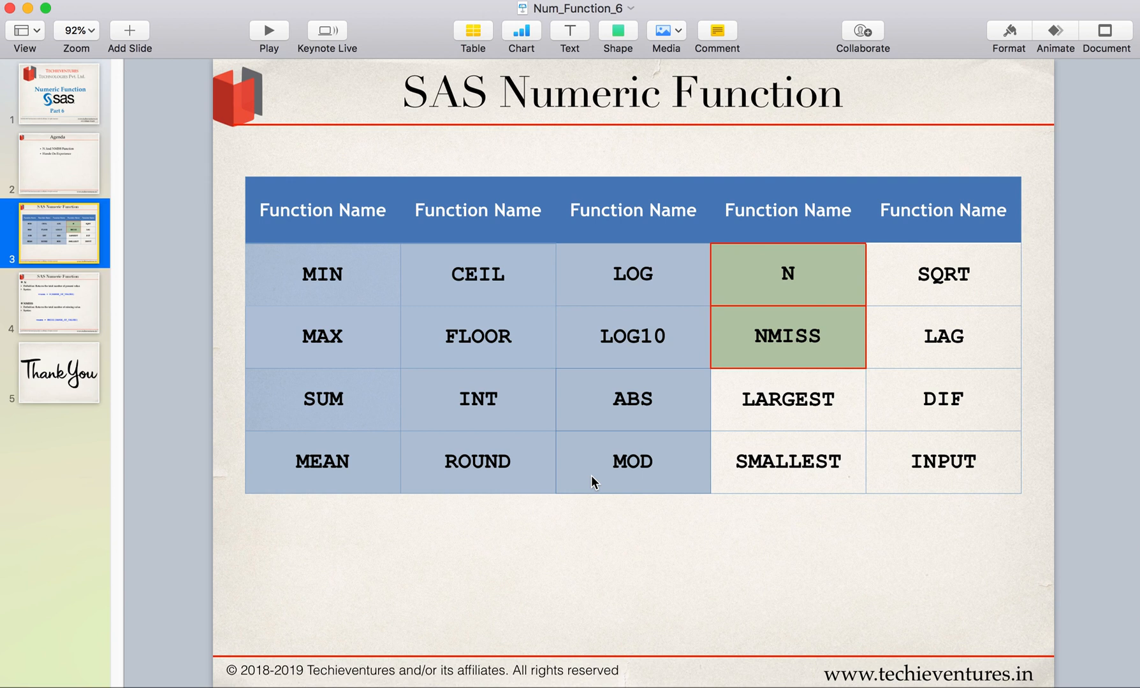
mouse_move(650, 350)
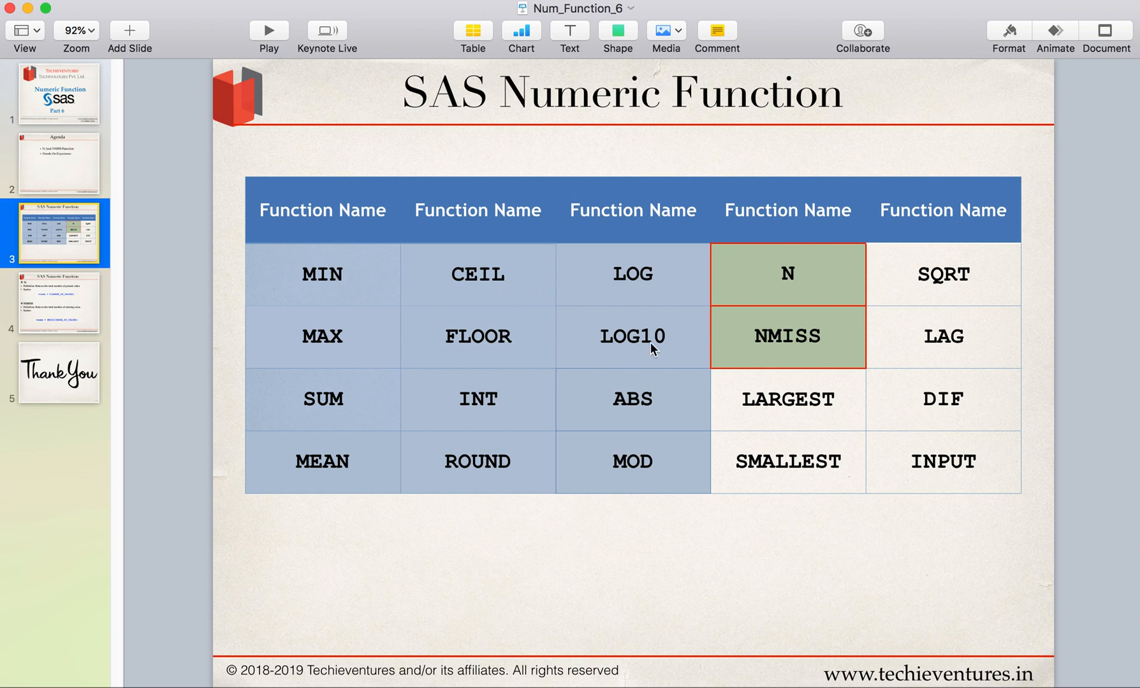
mouse_move(727, 296)
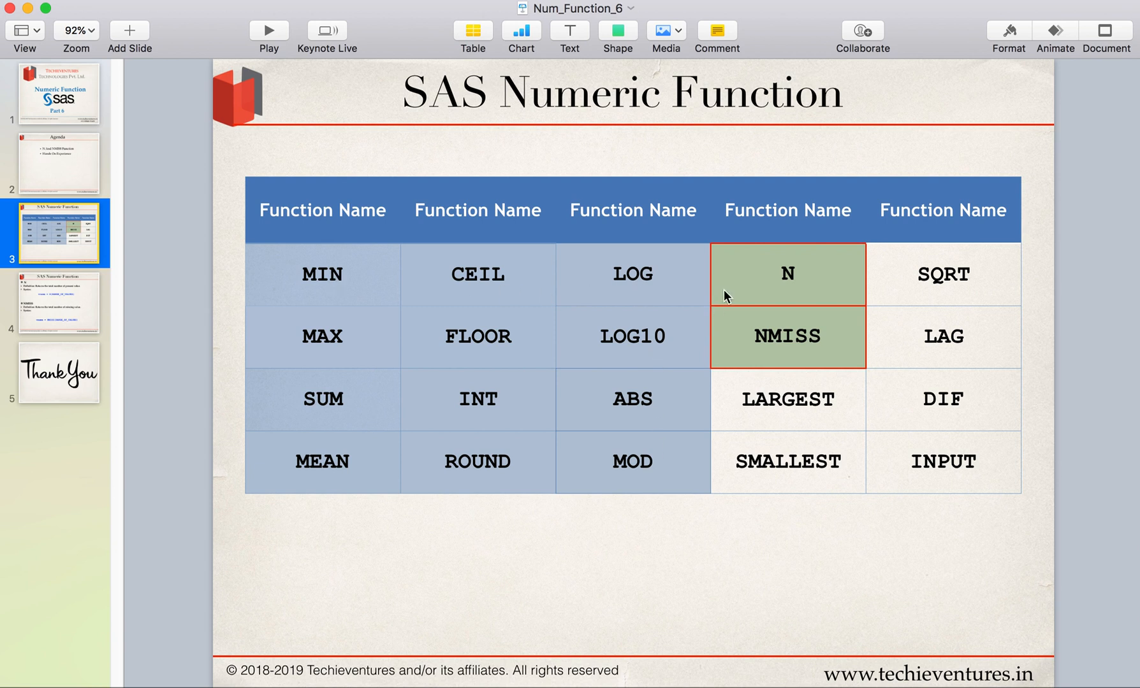
mouse_move(780, 278)
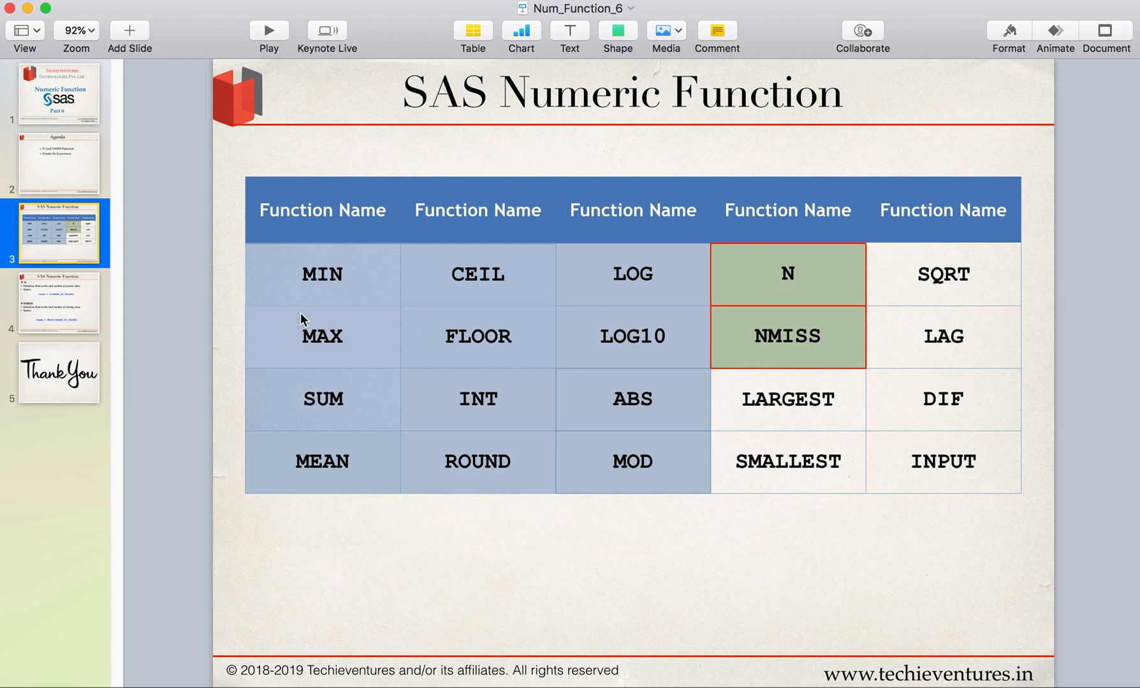
- Show the slide with the N and NMISS definitions and syntax
click(57, 302)
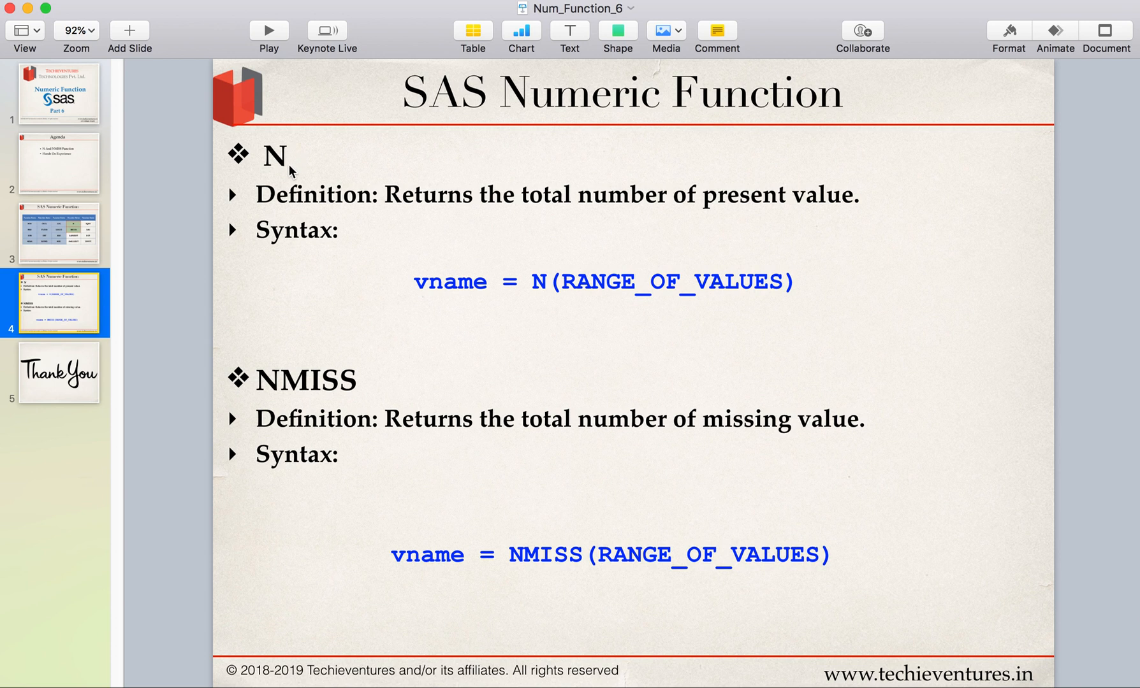
mouse_move(443, 220)
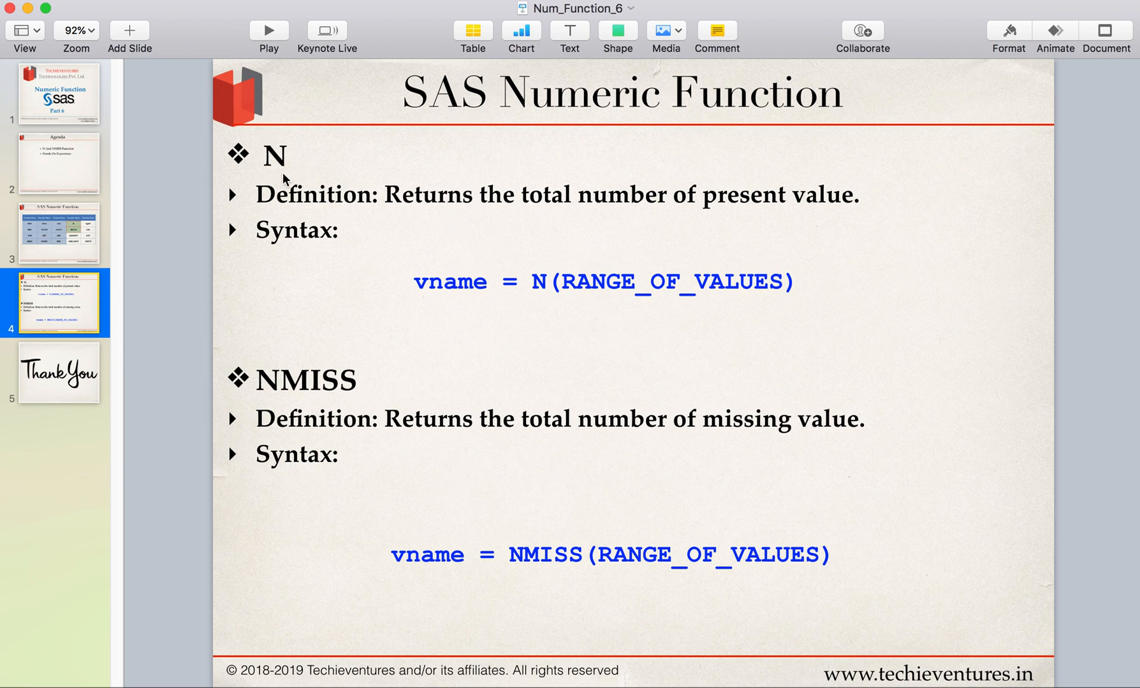
mouse_move(450, 214)
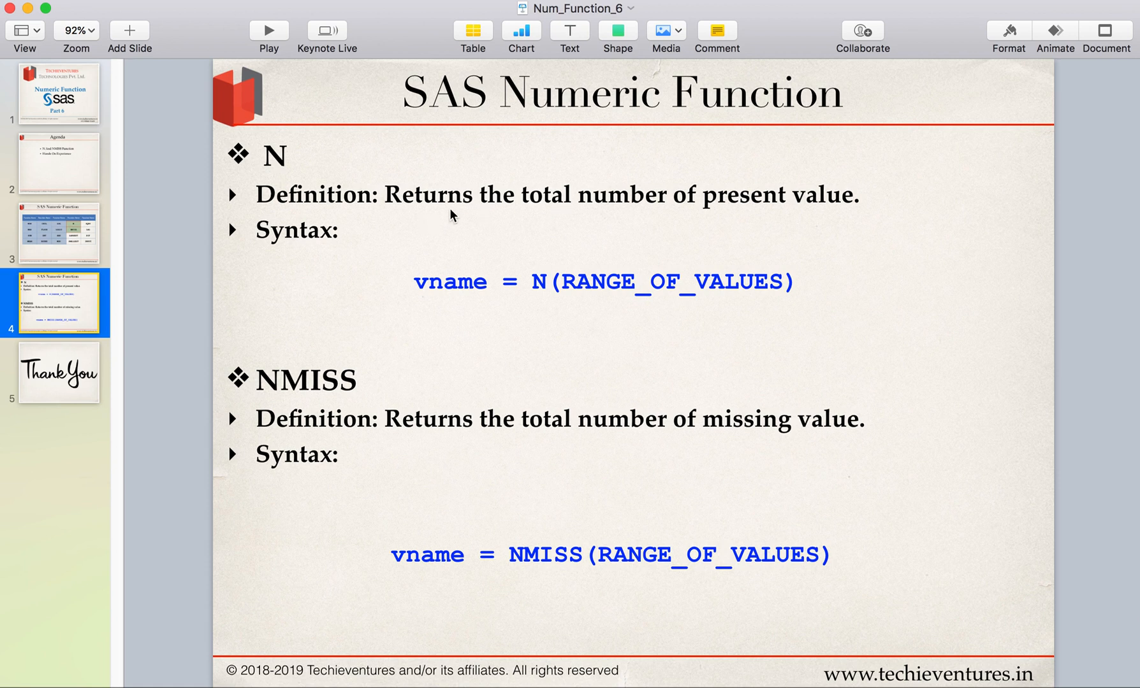
mouse_move(701, 202)
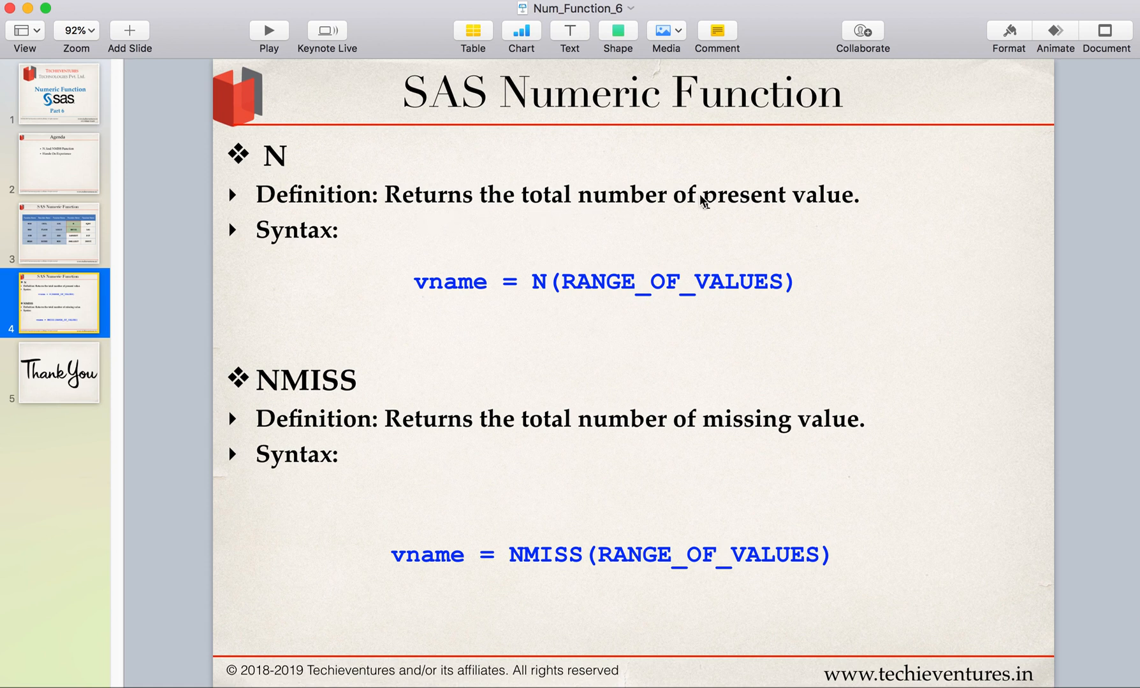
mouse_move(372, 424)
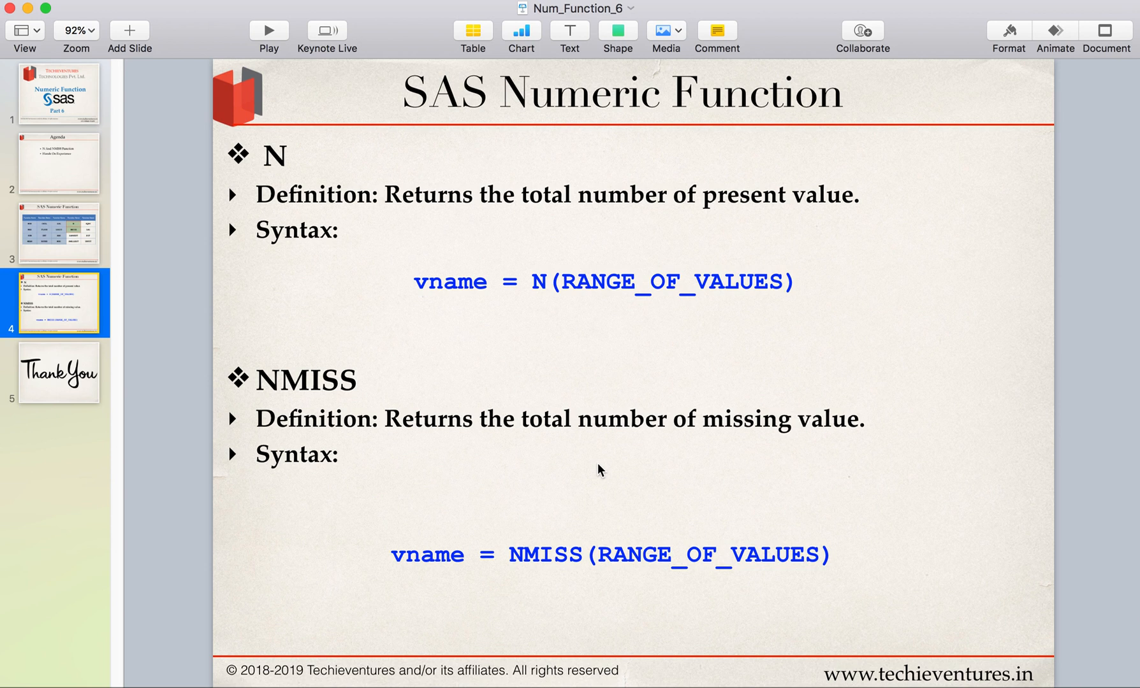
mouse_move(468, 312)
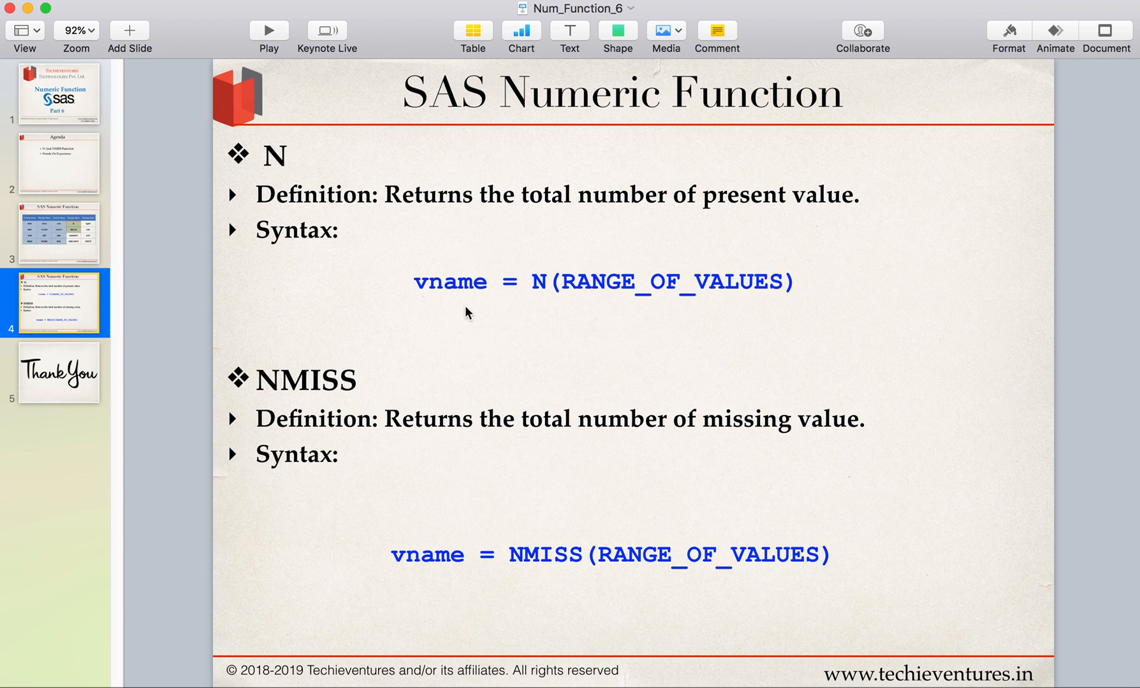
mouse_move(601, 362)
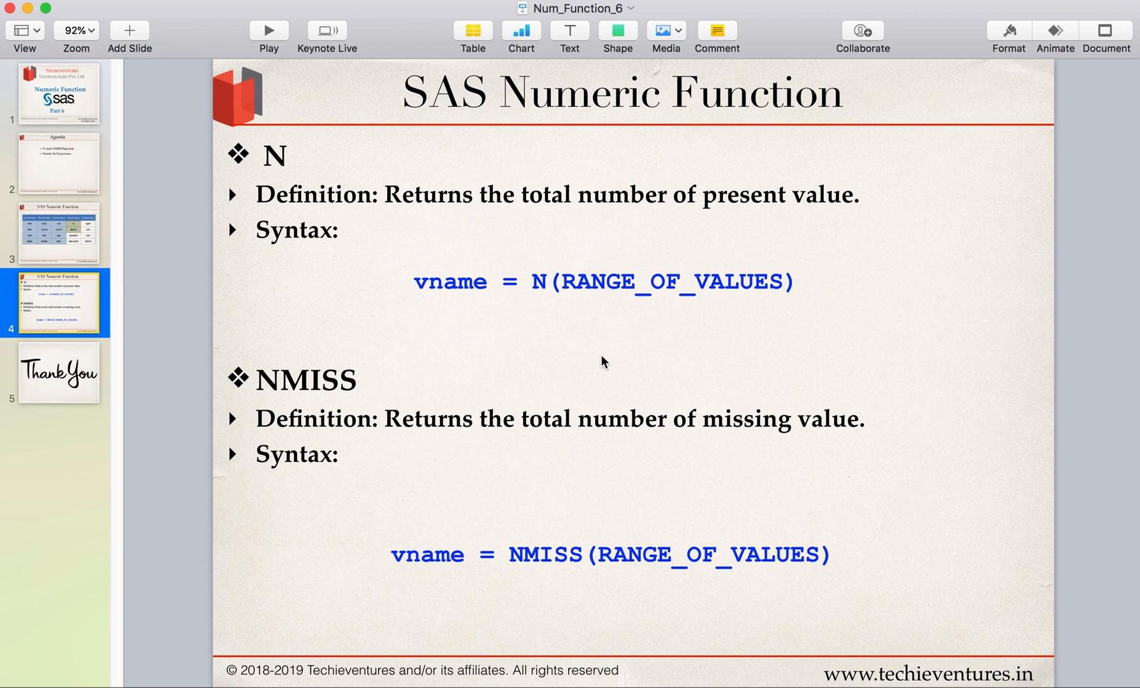
mouse_move(450, 290)
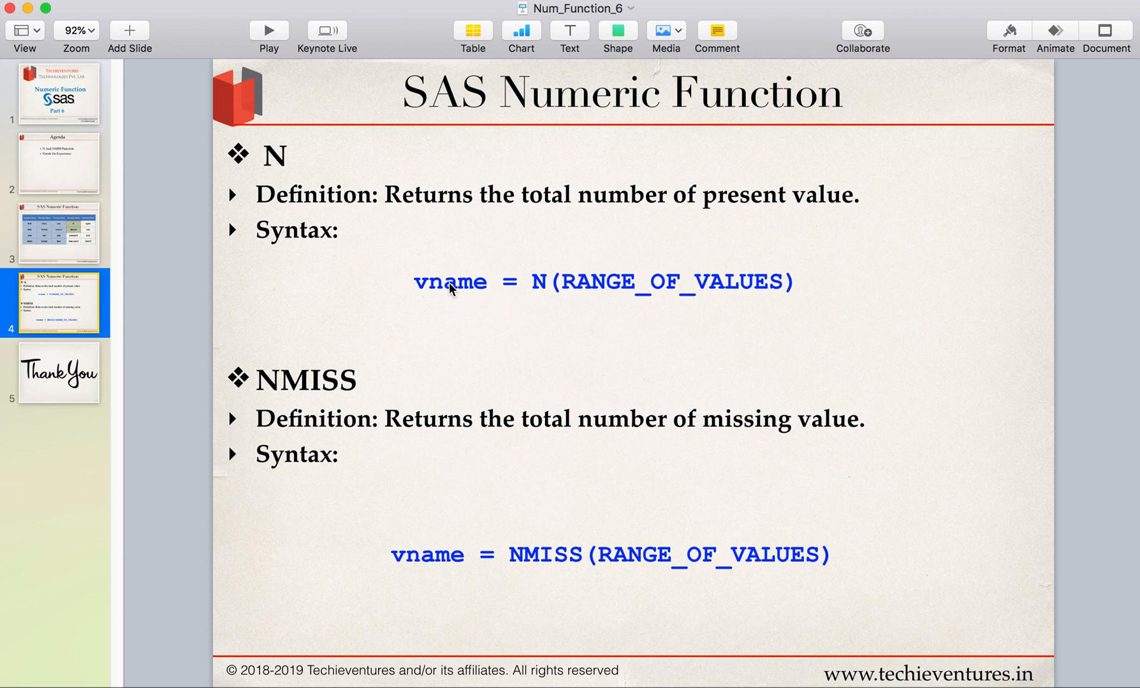
mouse_move(458, 295)
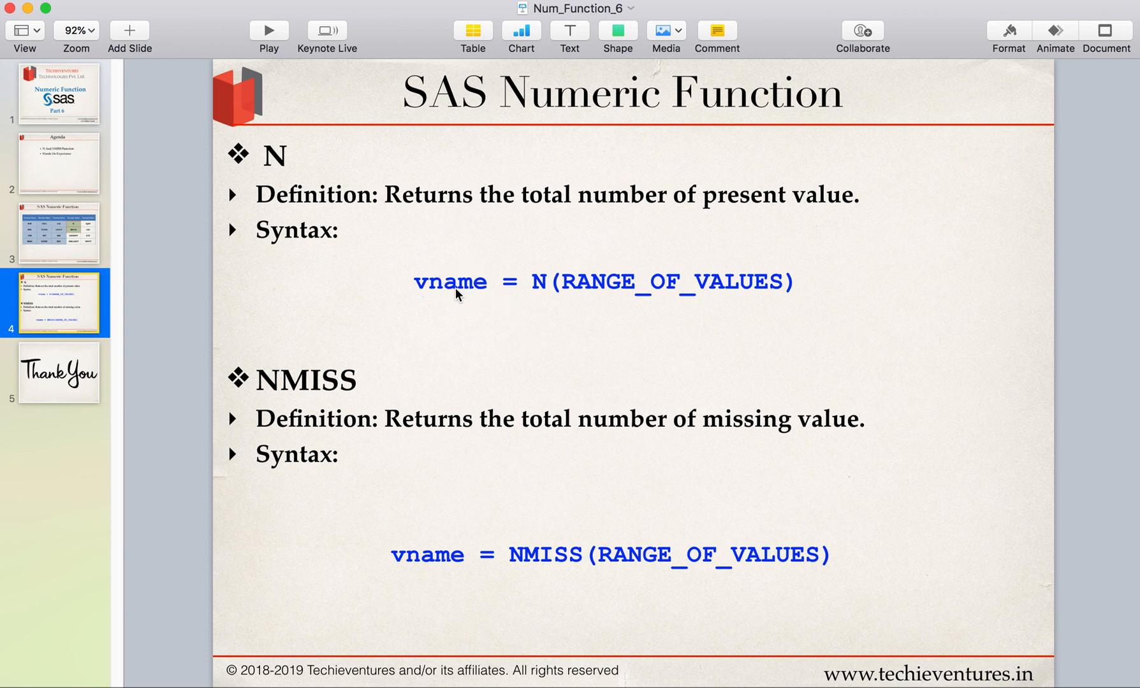
mouse_move(560, 320)
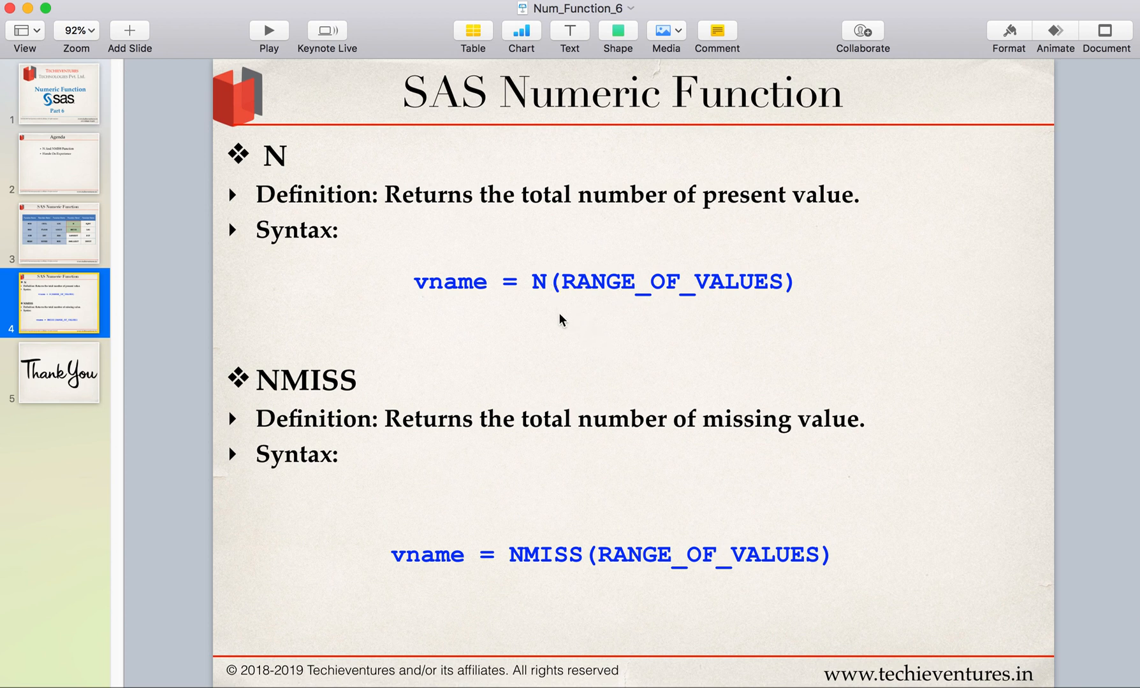
mouse_move(597, 286)
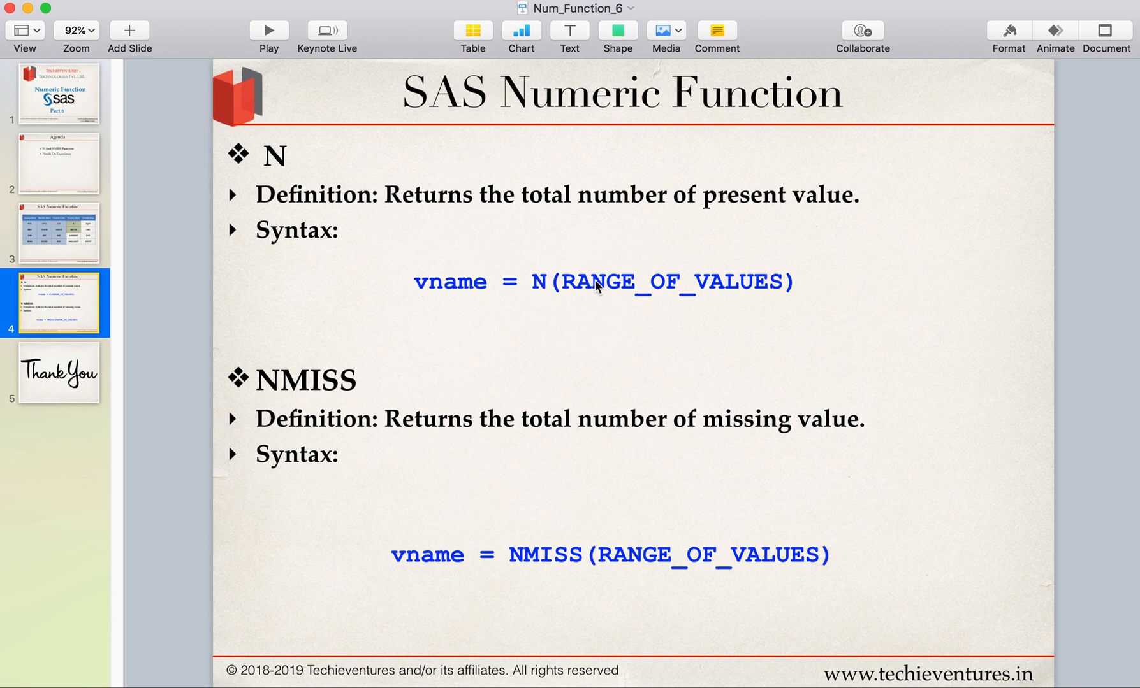
mouse_move(687, 313)
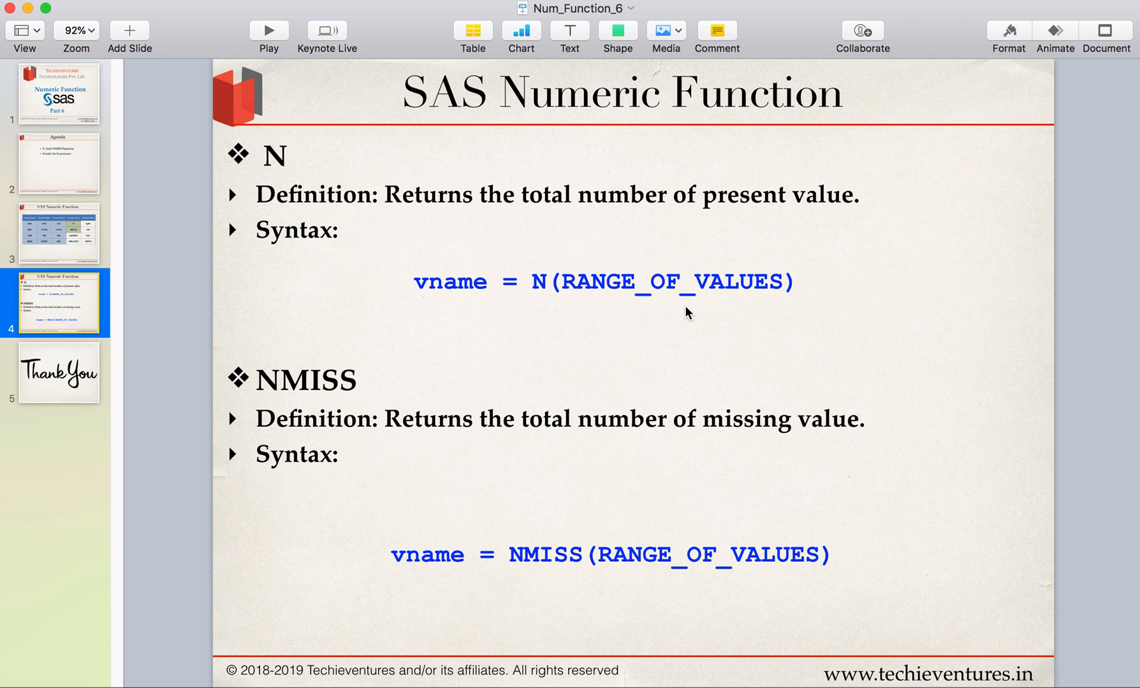
mouse_move(471, 480)
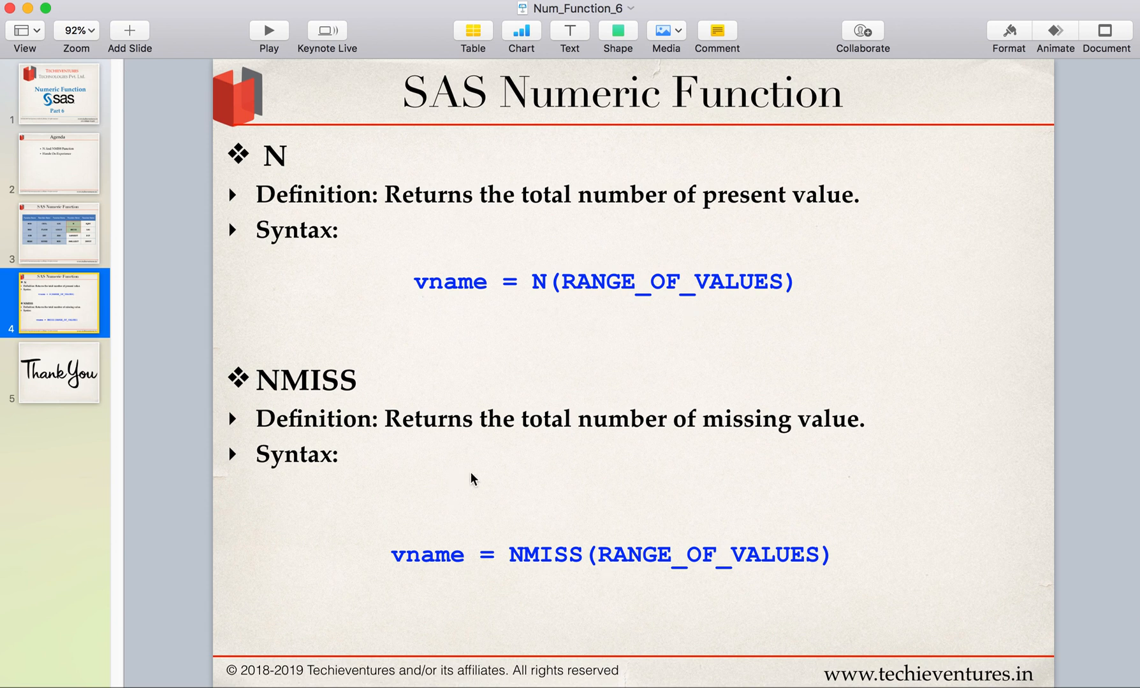
mouse_move(690, 571)
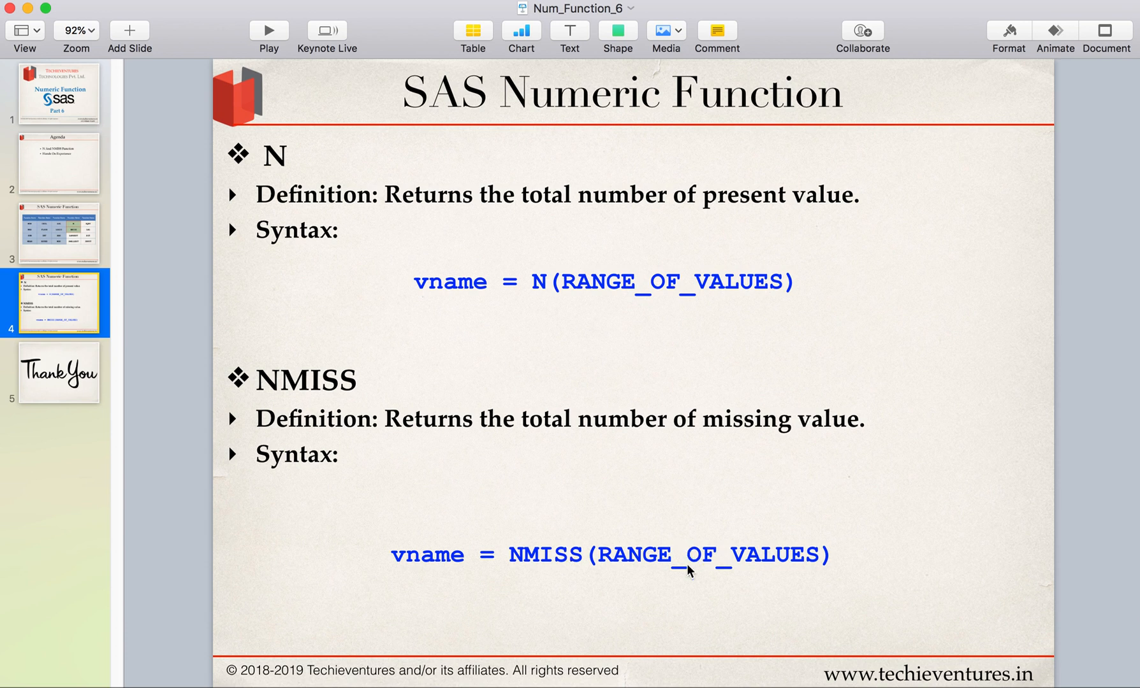
mouse_move(674, 537)
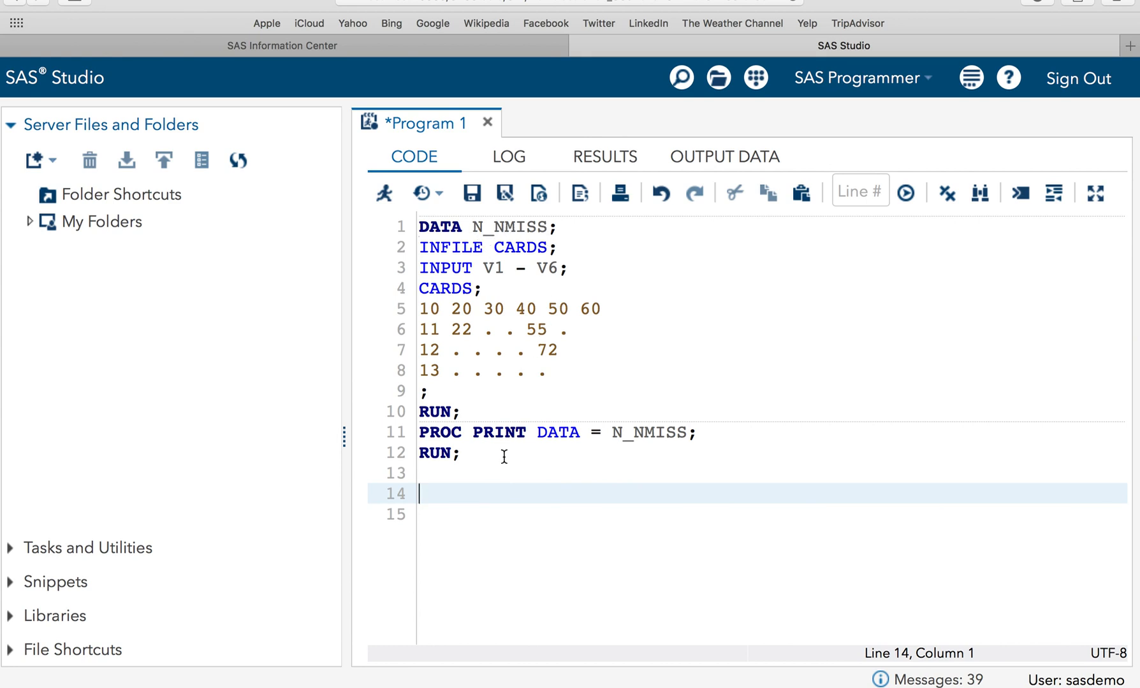
- Run the N_NMISS DATA step and PROC PRINT to list the four V1–V6 rows
key(ctrl+a)
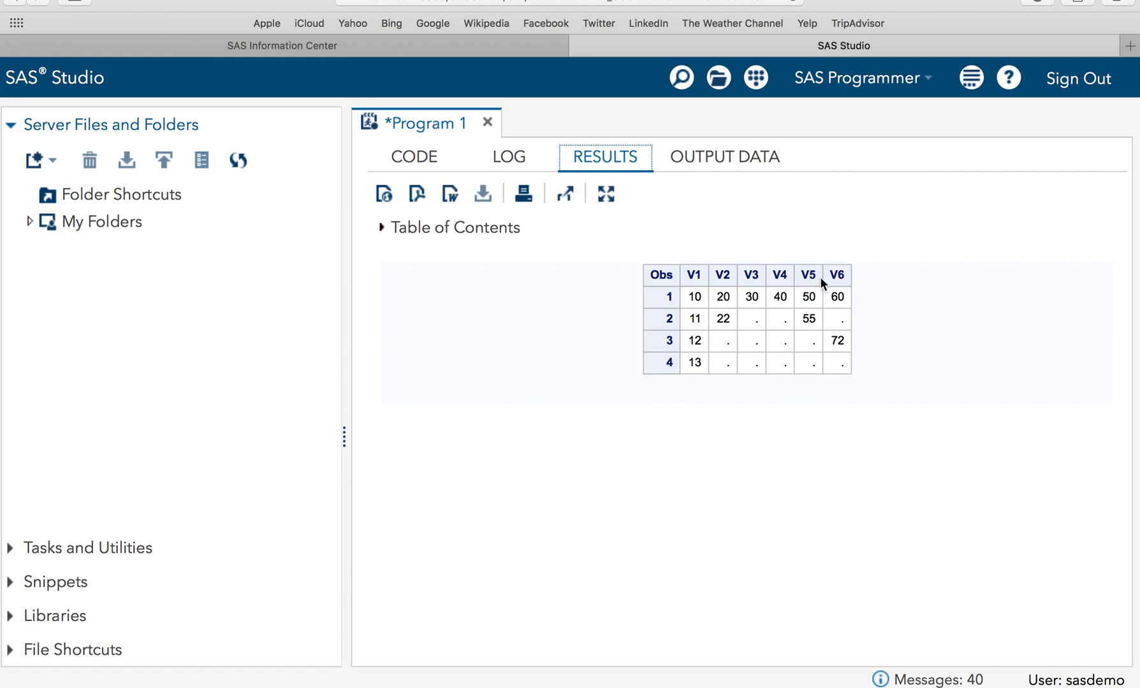
mouse_move(842, 298)
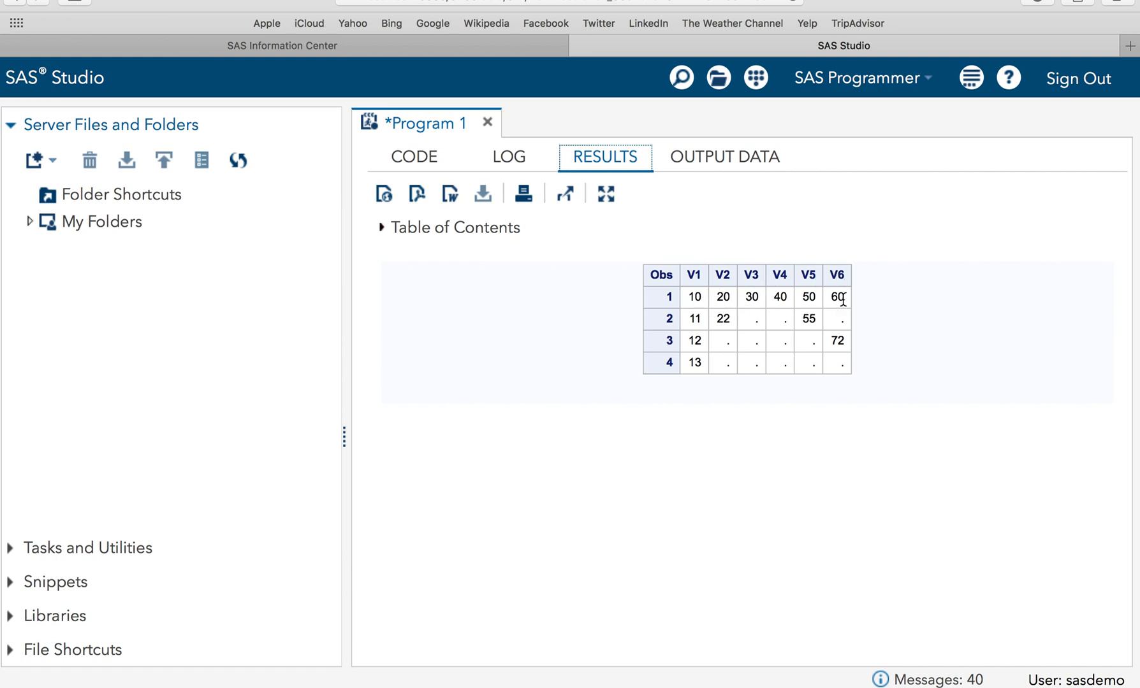
mouse_move(752, 263)
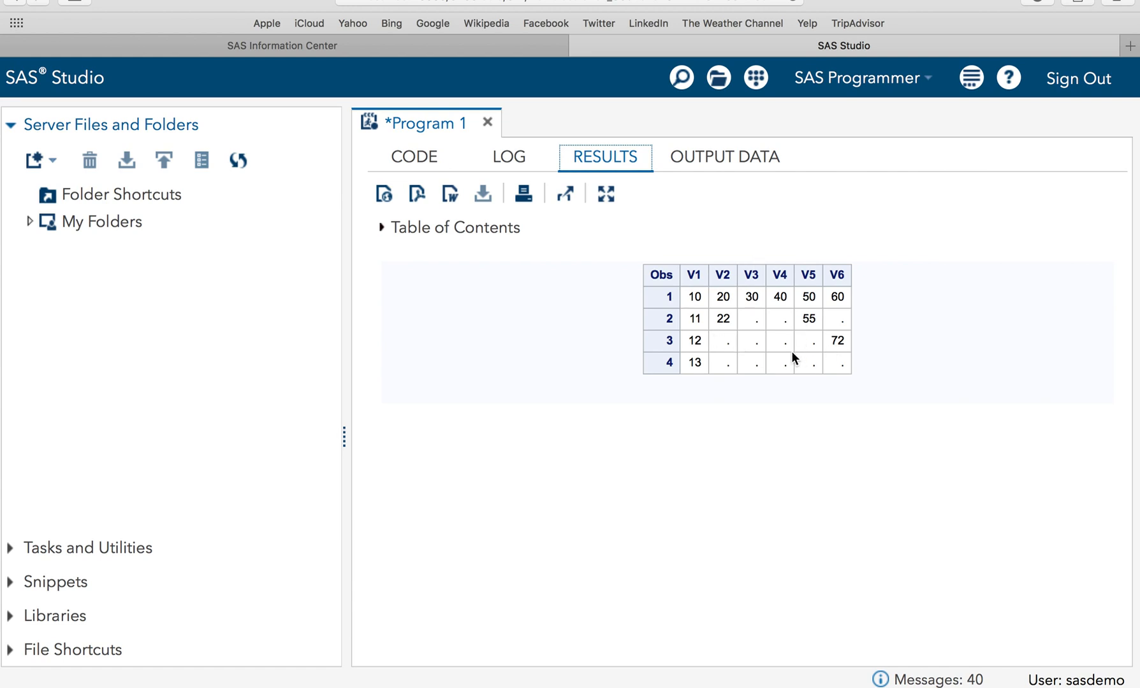
mouse_move(717, 310)
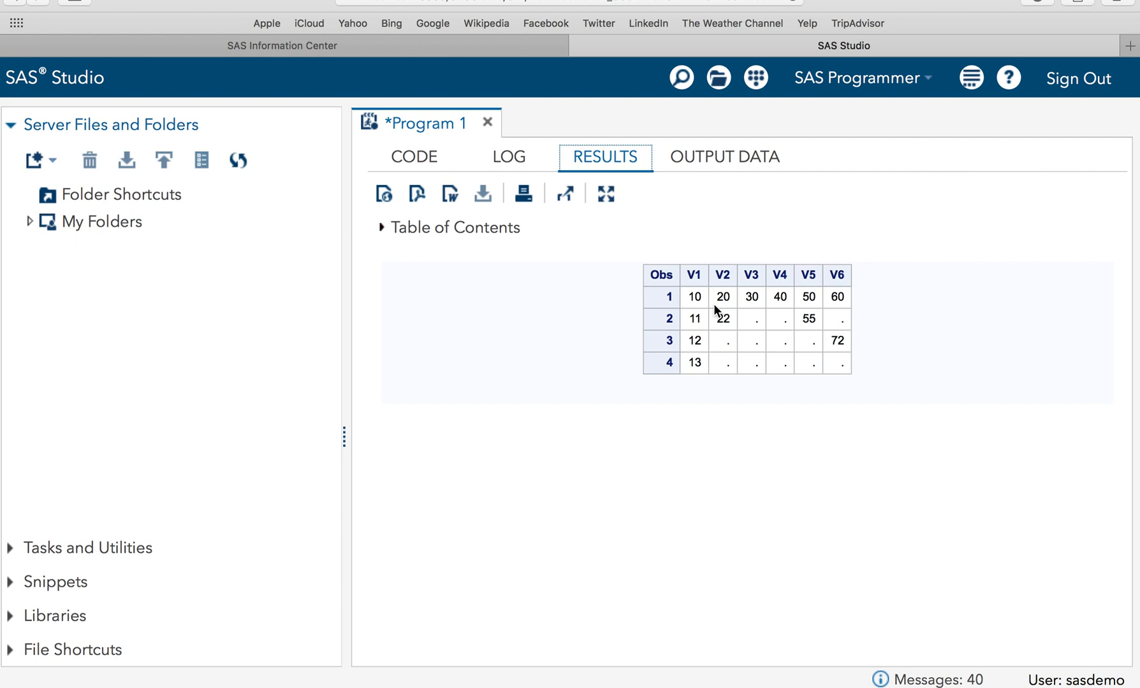
mouse_move(713, 349)
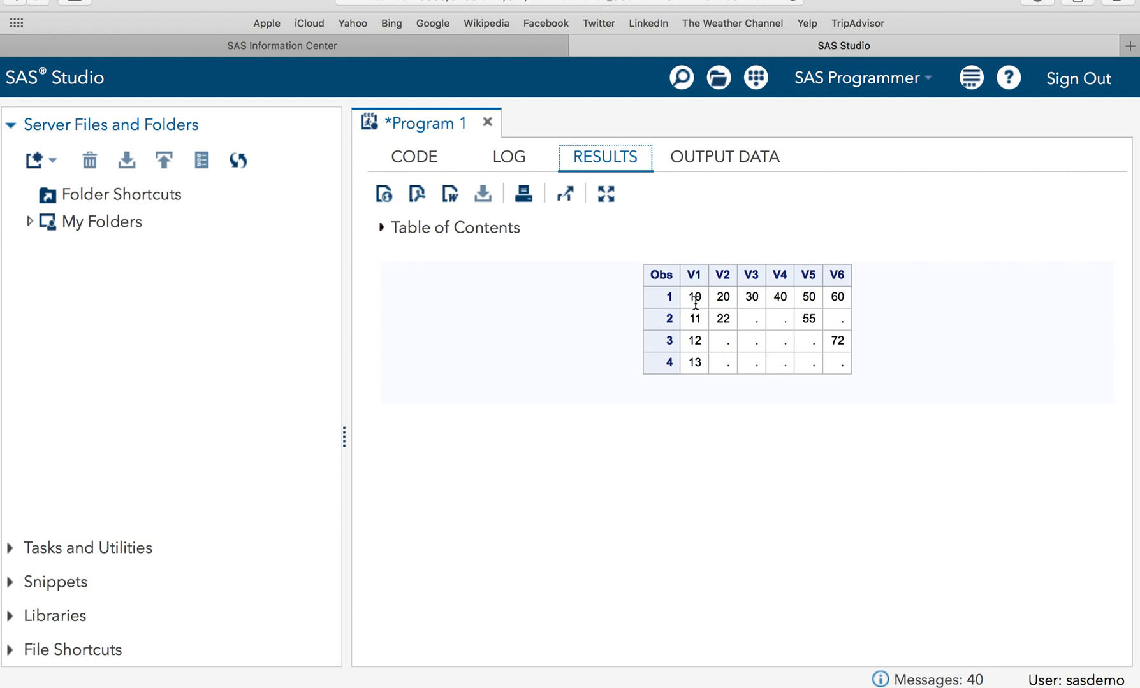
mouse_move(692, 299)
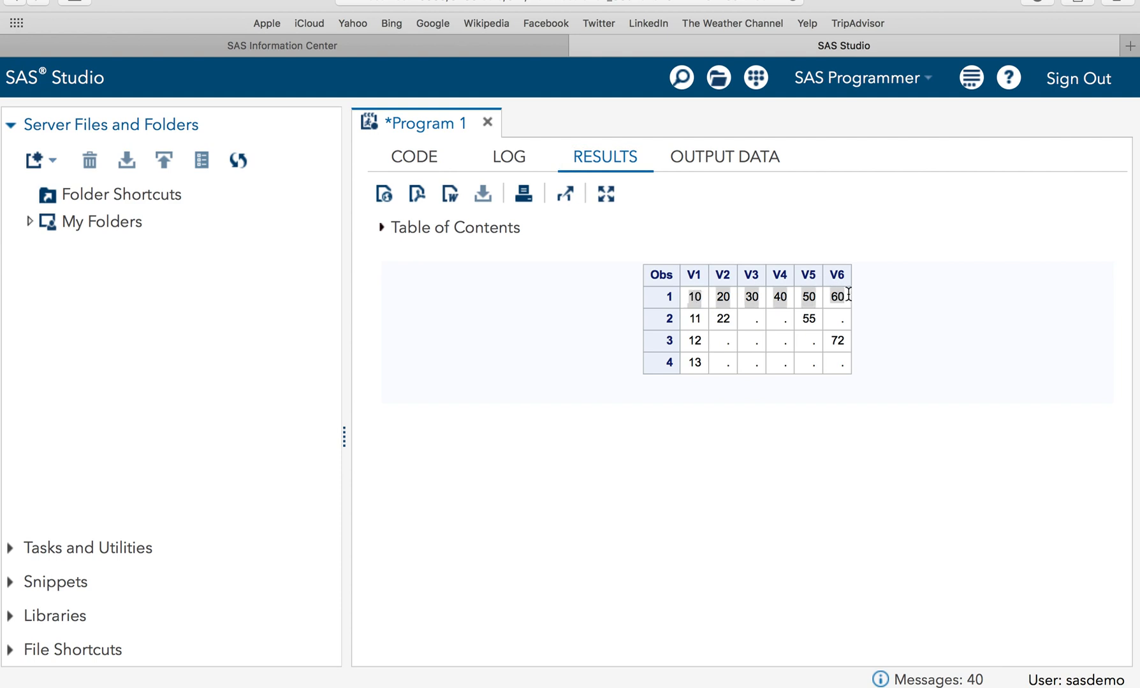
mouse_move(696, 298)
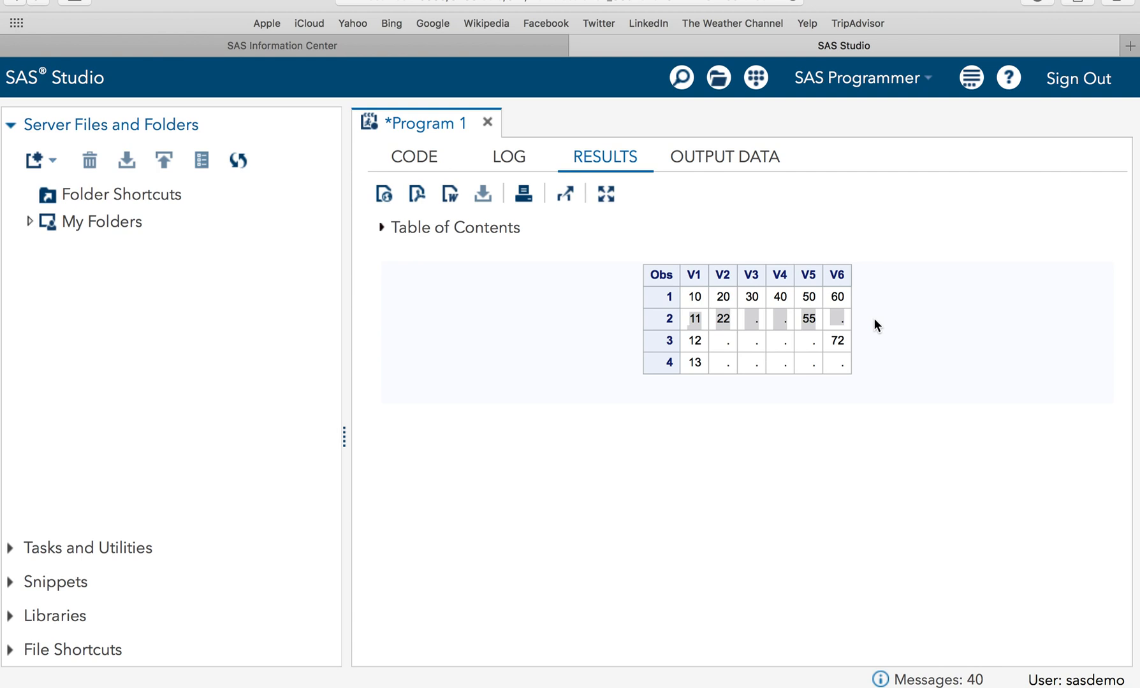
mouse_move(806, 325)
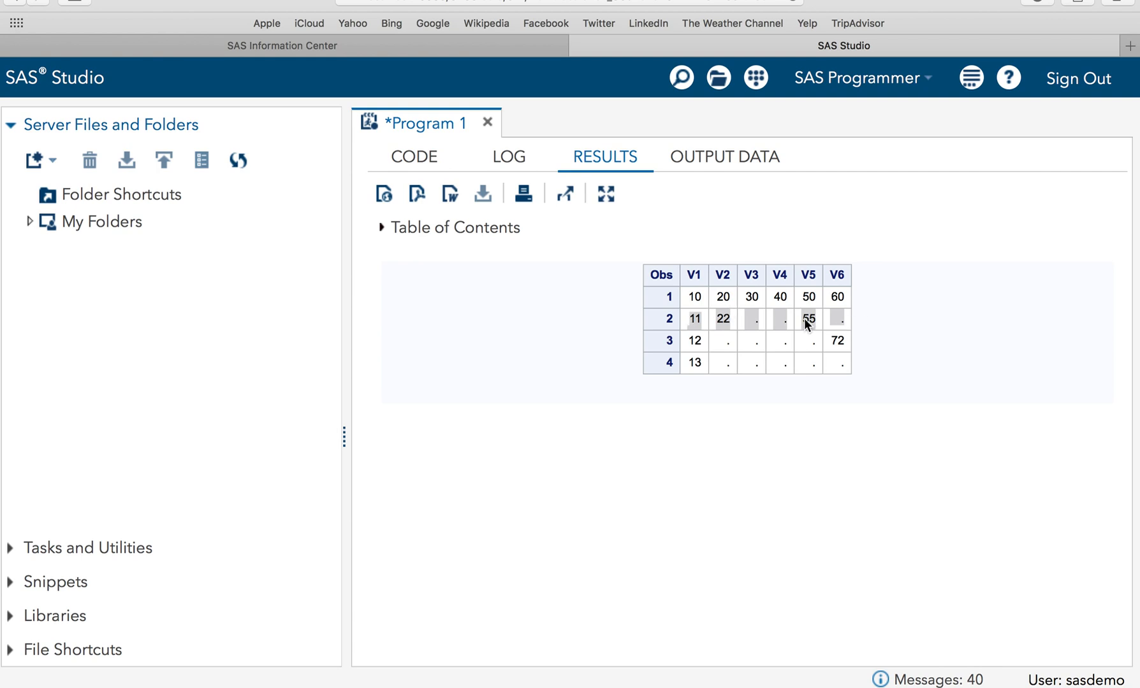
mouse_move(880, 325)
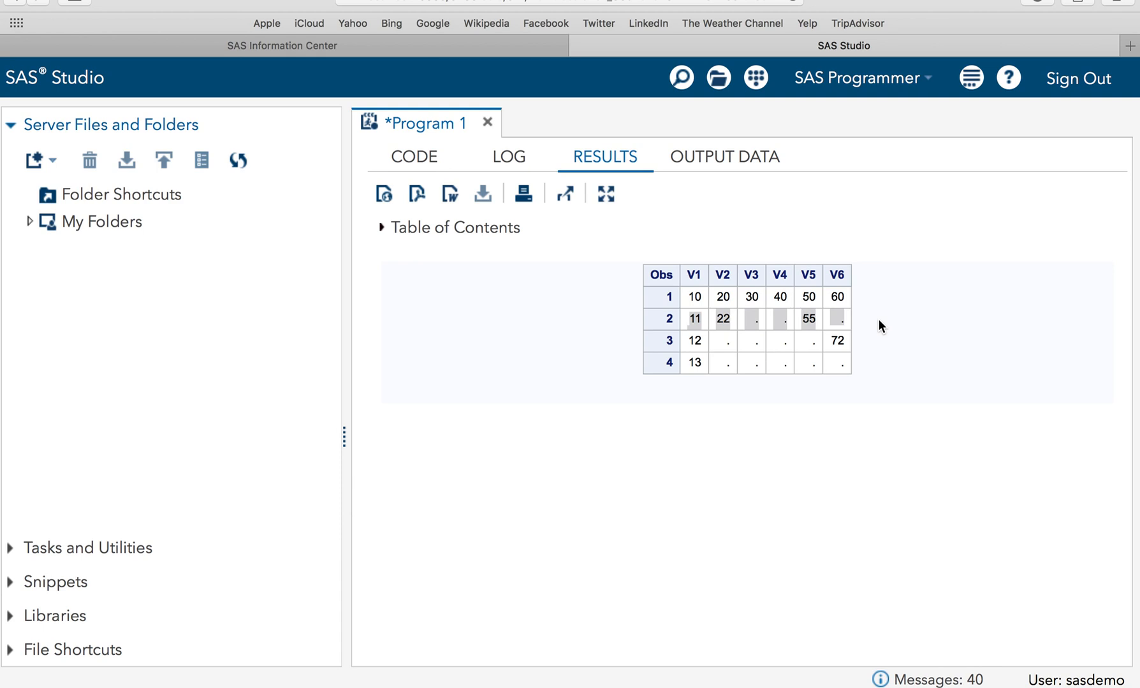
mouse_move(671, 354)
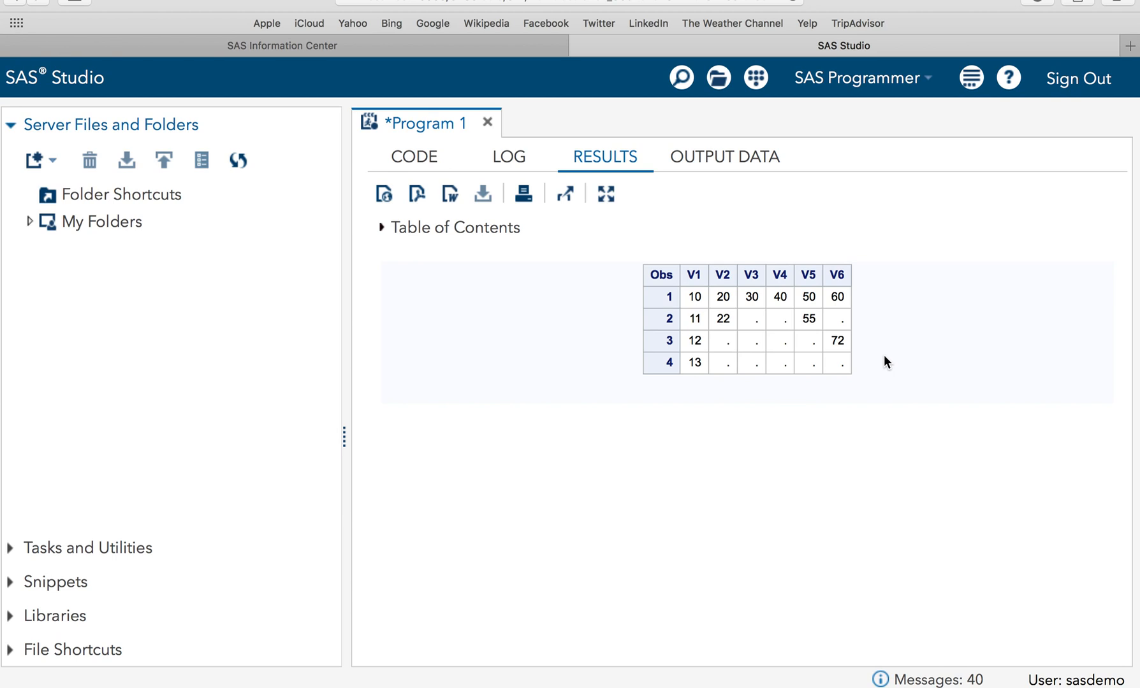
- Back in the code, start line 4 with COUN_N = N() in the DATA step
click(413, 157)
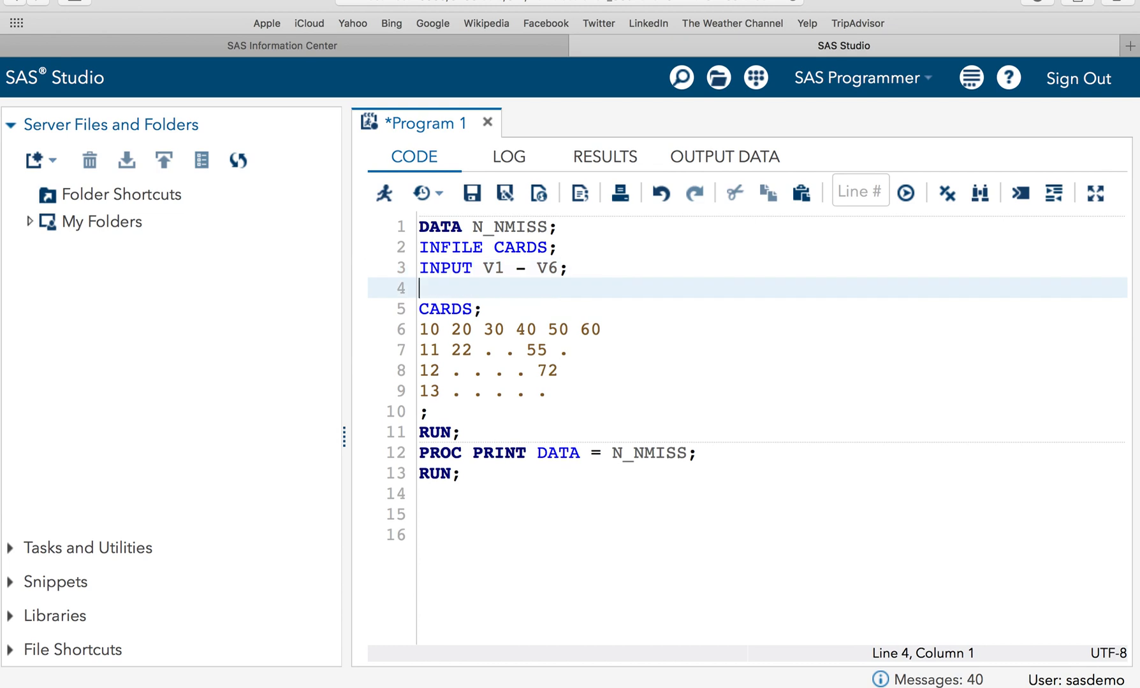
text(N)
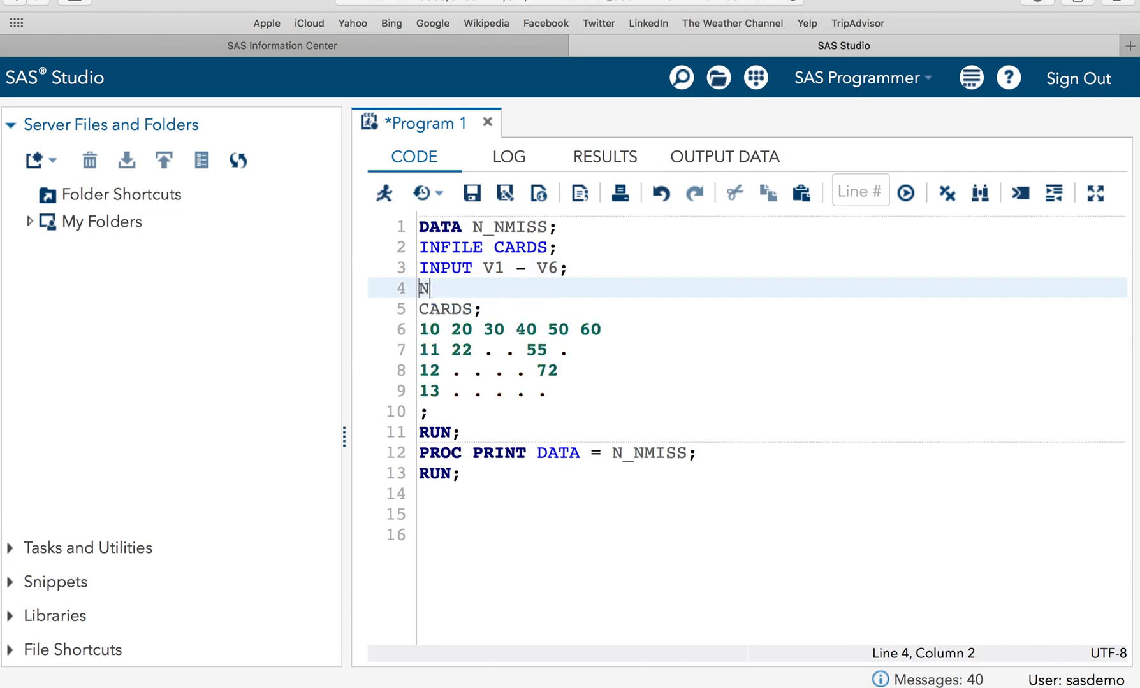
key(Backspace)
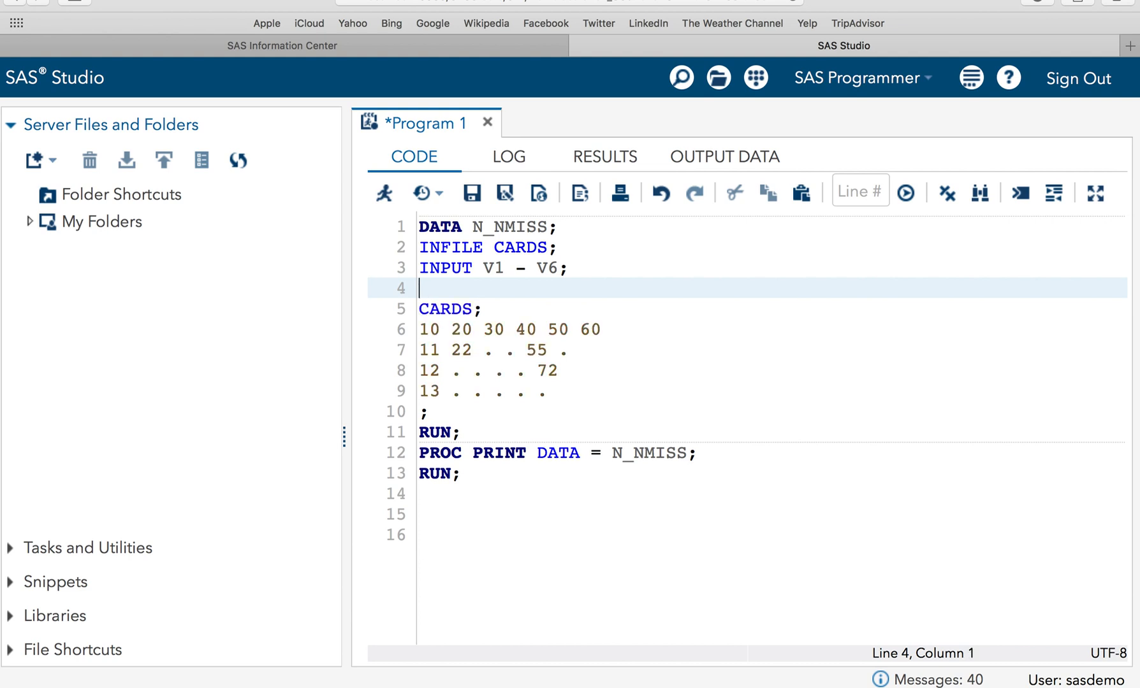
text(COUN)
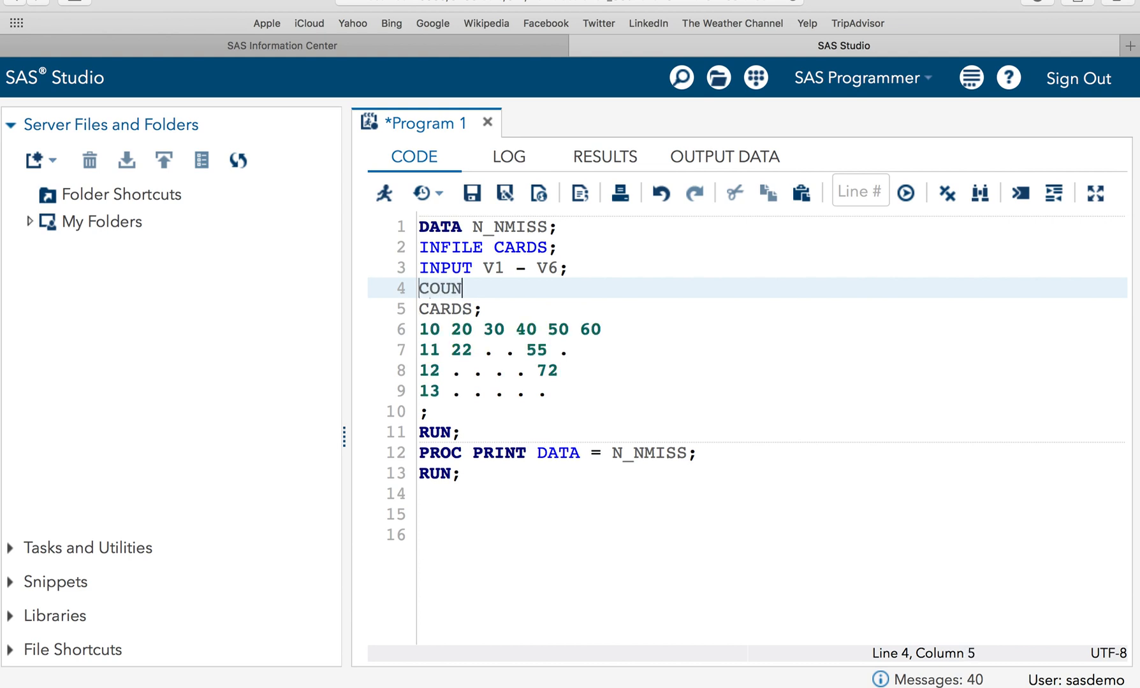
text(_N)
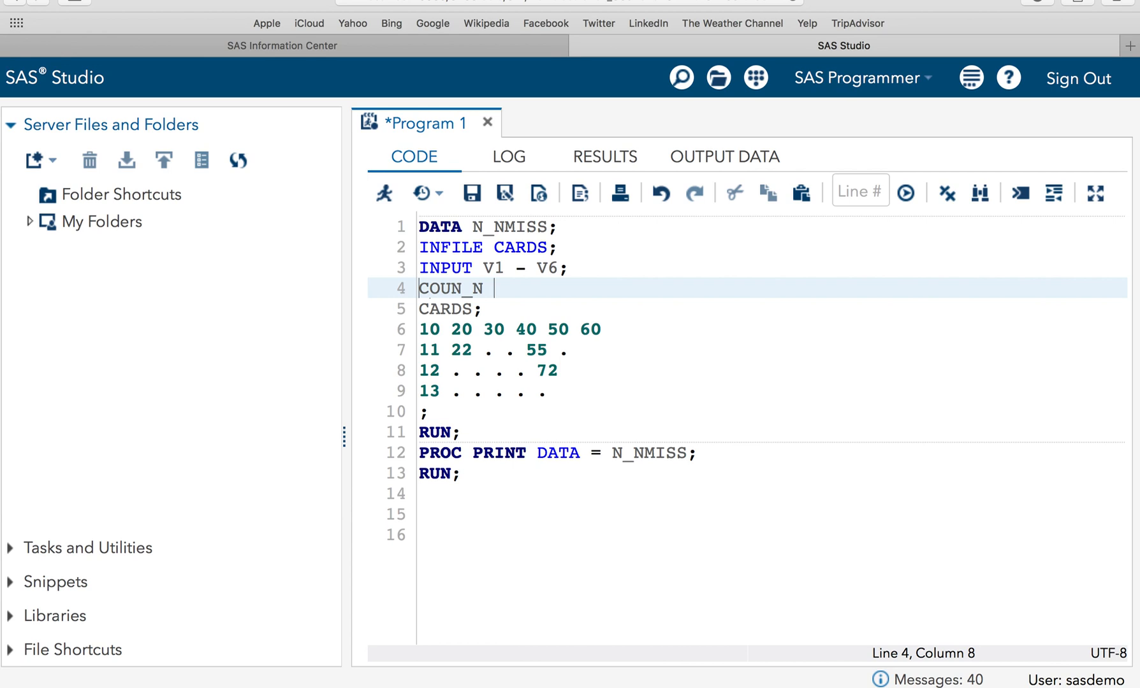
text(= N)
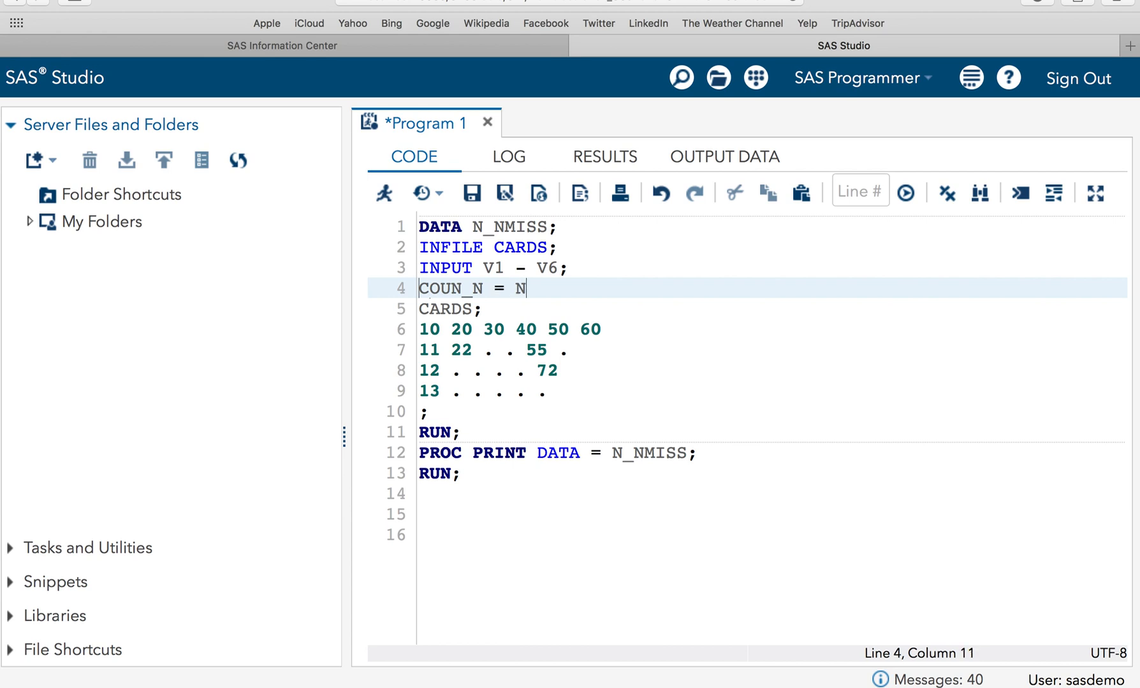
text(())
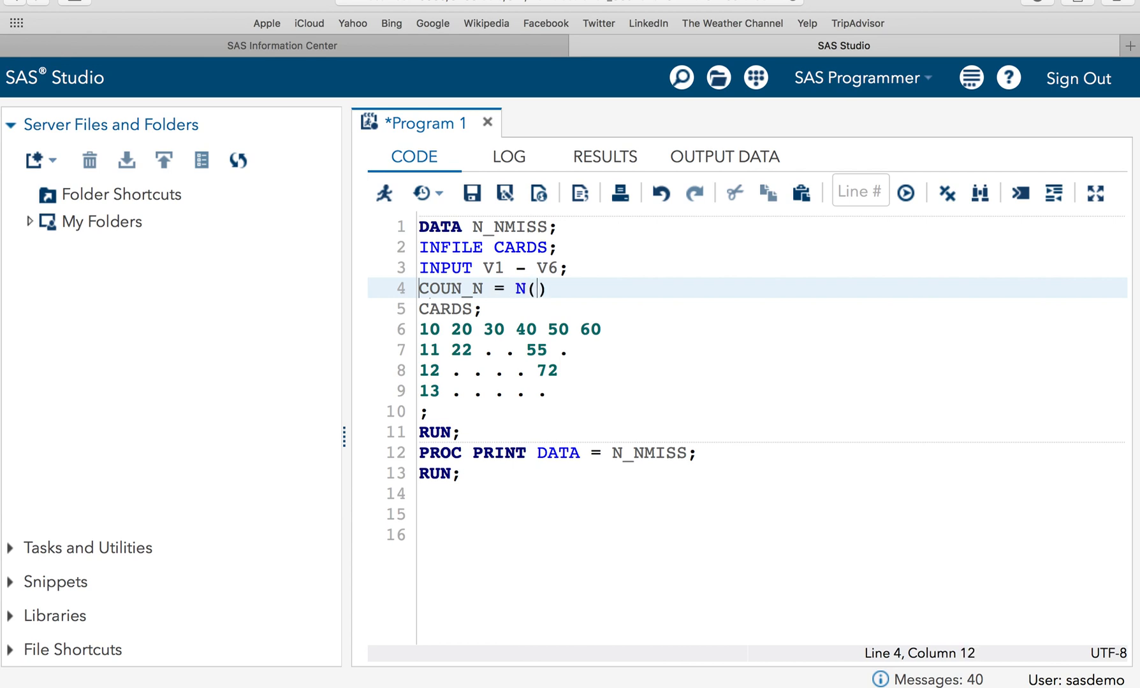
- Fill the N call with the argument list V1,V2,V3,V4,V5.V6 and end with a semicolon
text(V1)
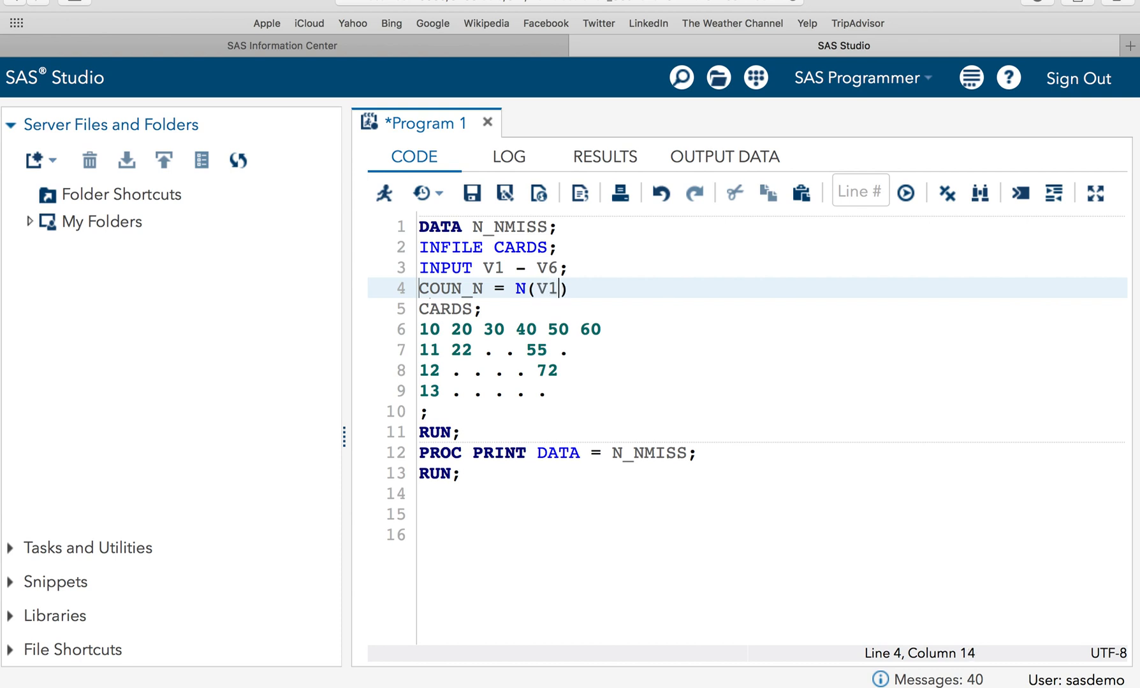
text(,V)
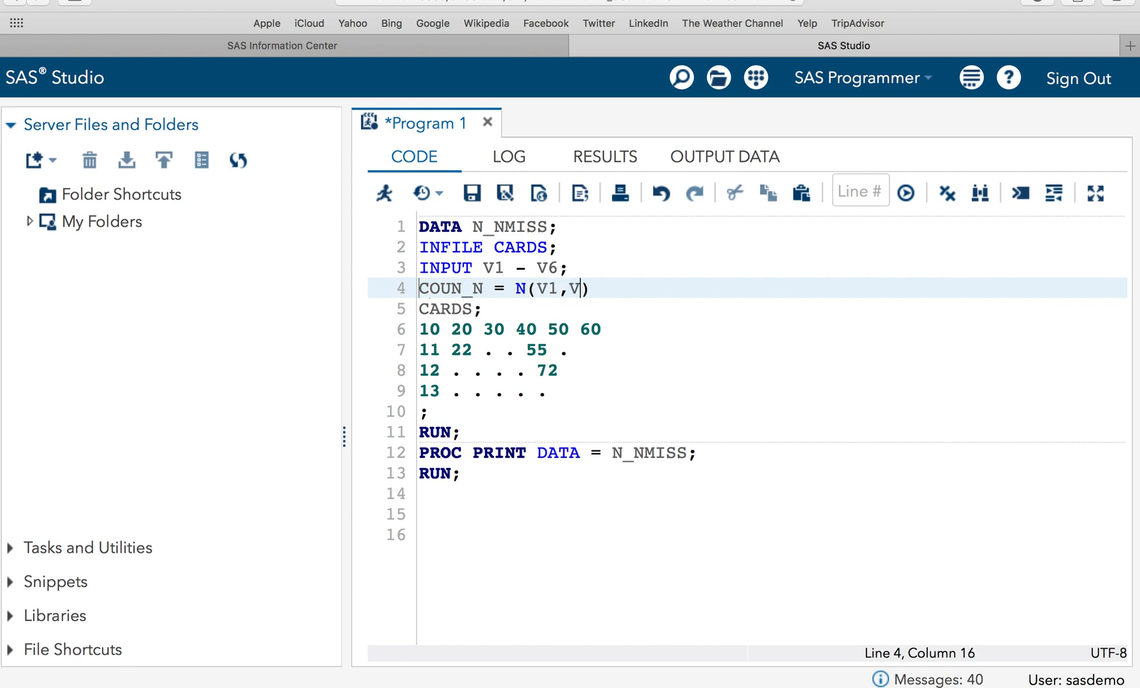
text(2,V3,)
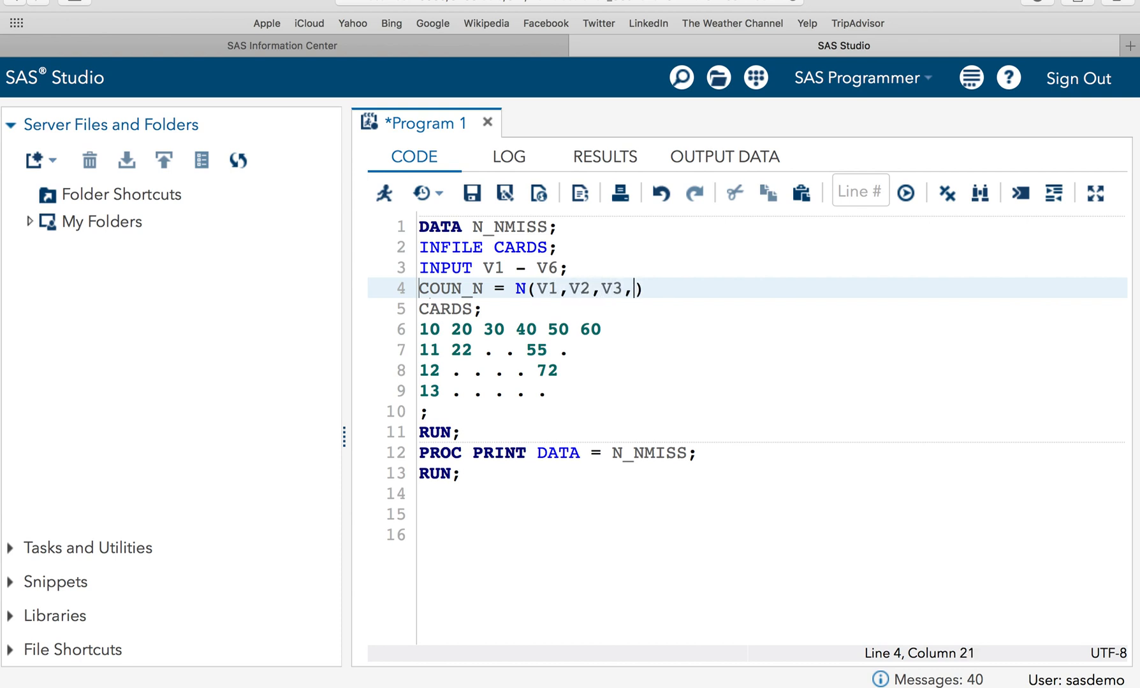
text(V4,)
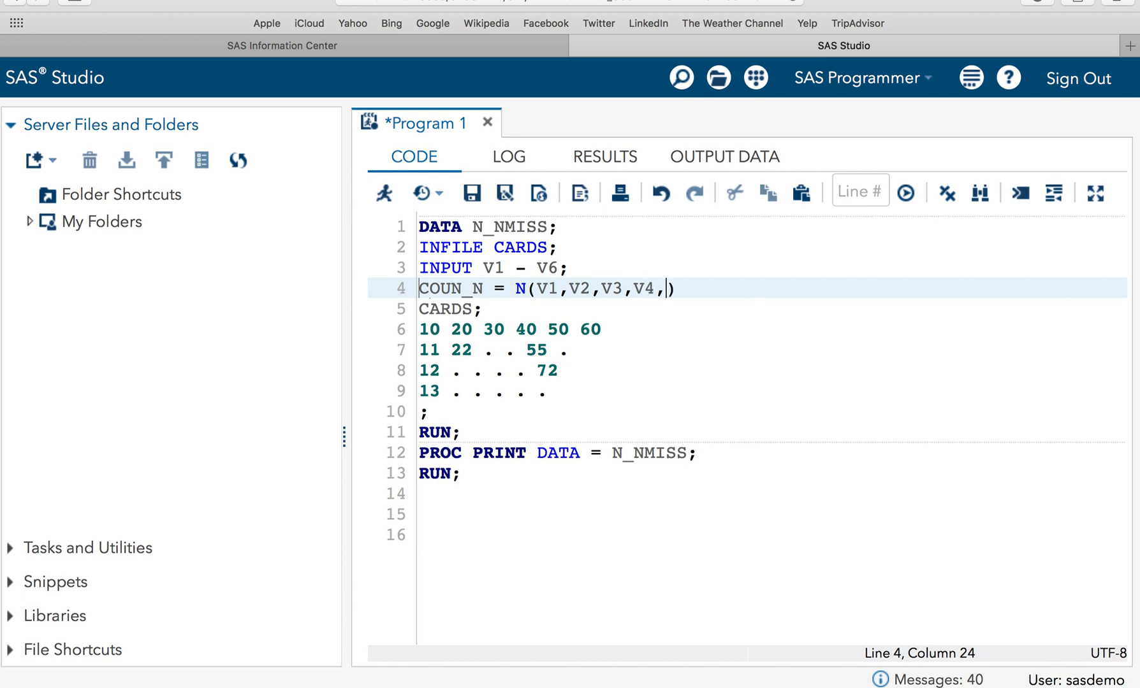
text(V5.V6)
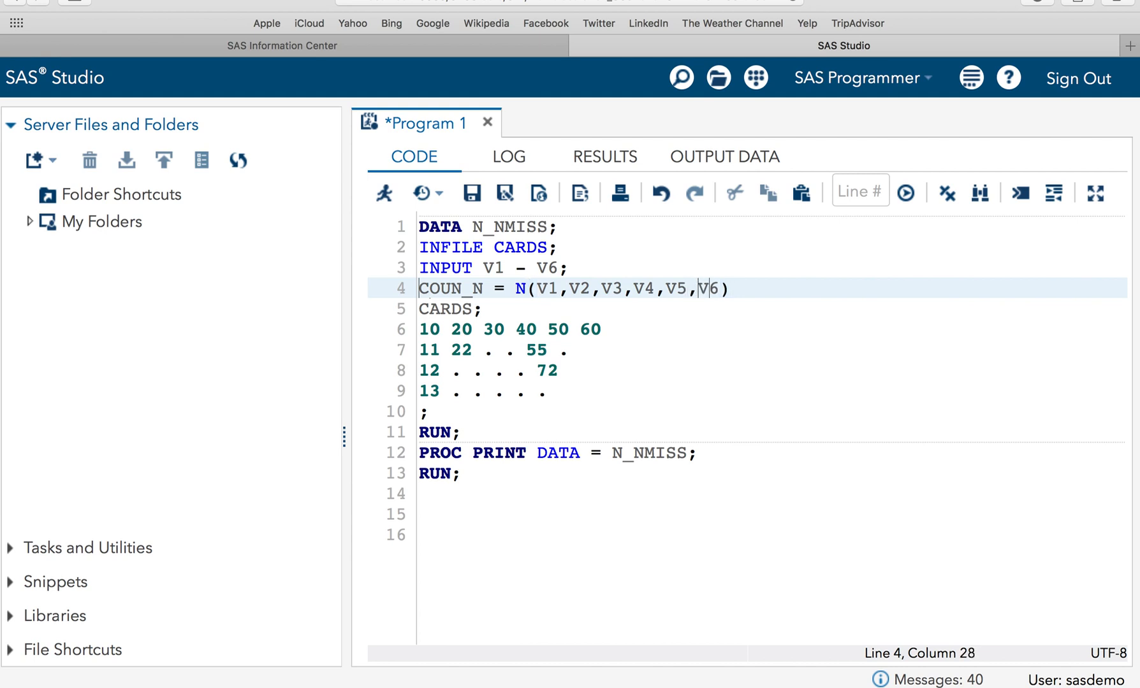
text(;)
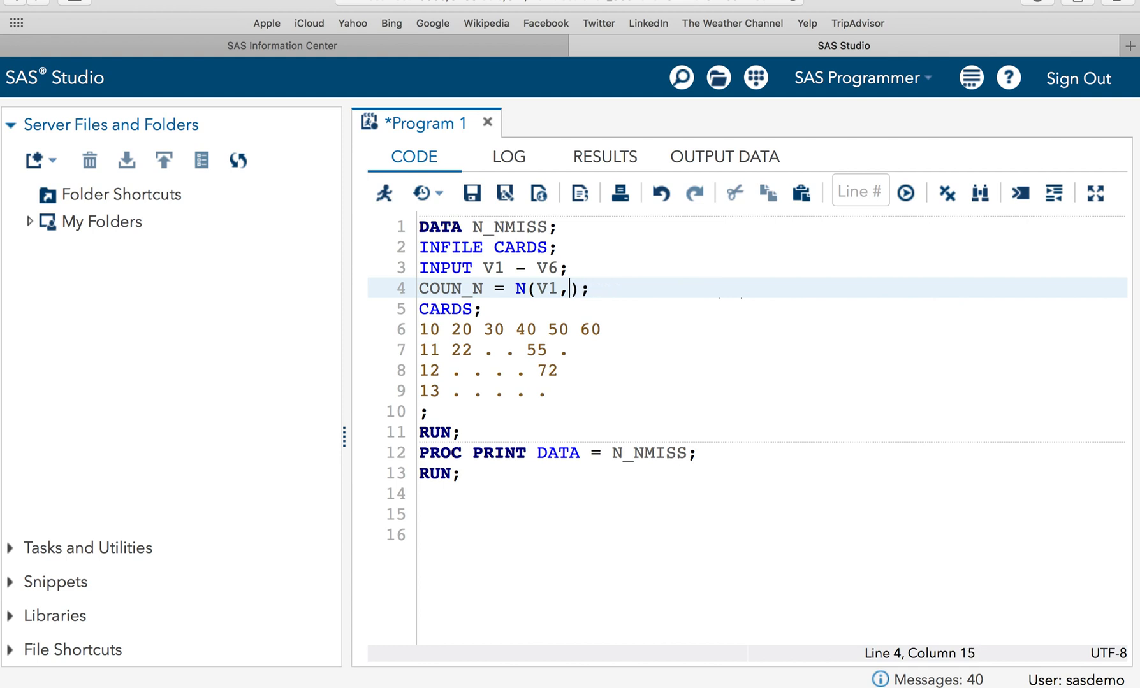
- Shorten the N argument list to the range V1 – V6
key(Backspace)
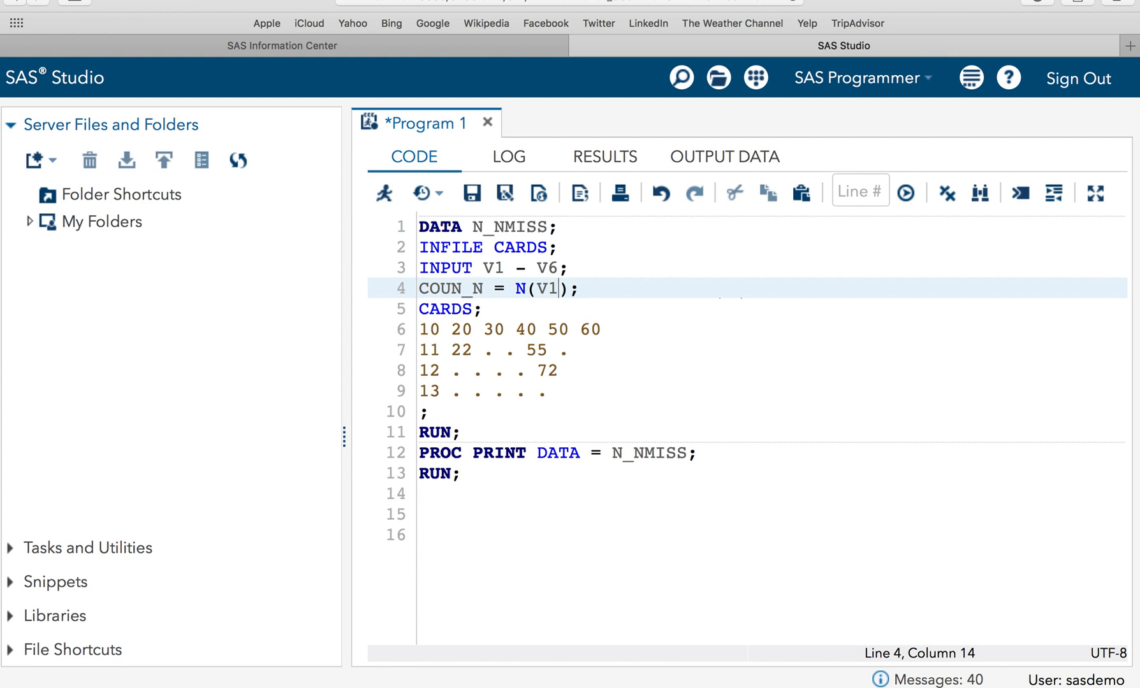
text(–)
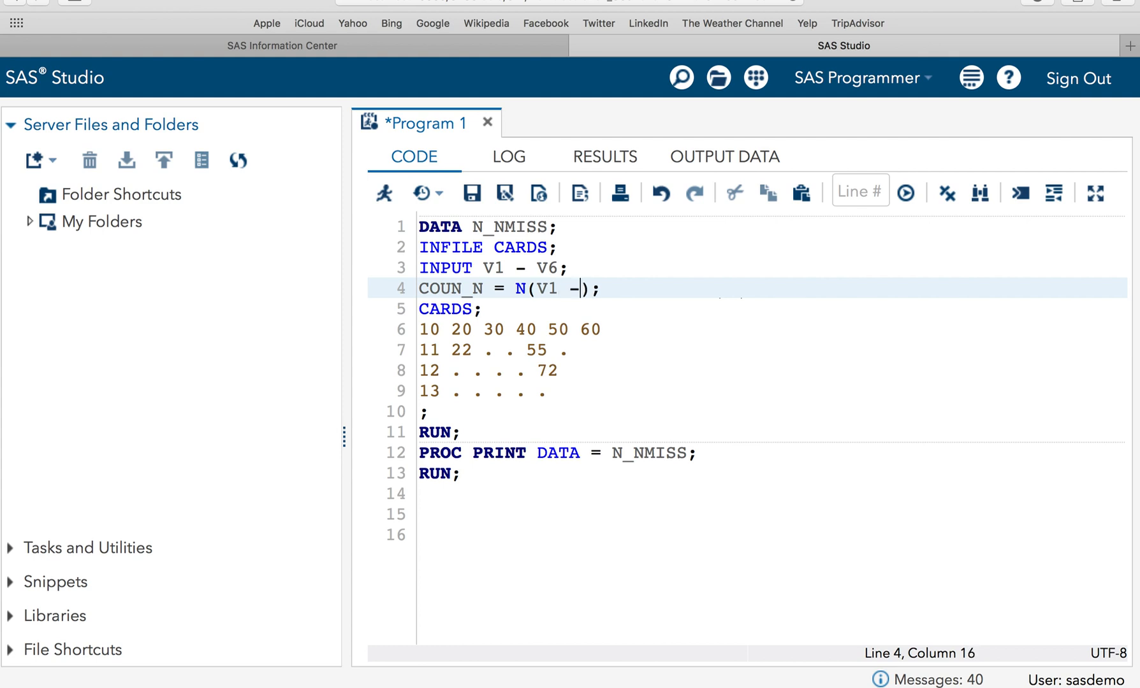
text(V6)
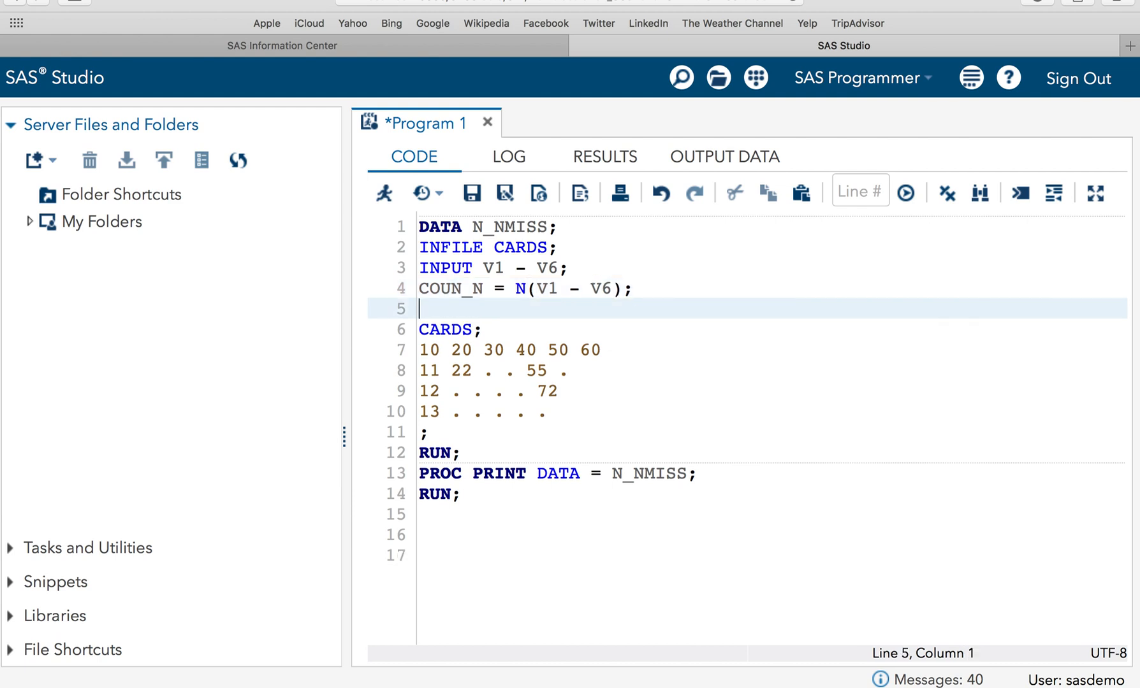
- Add line 5 reading COUNT_MISS = NMISS(V1 - V6);
text(COU)
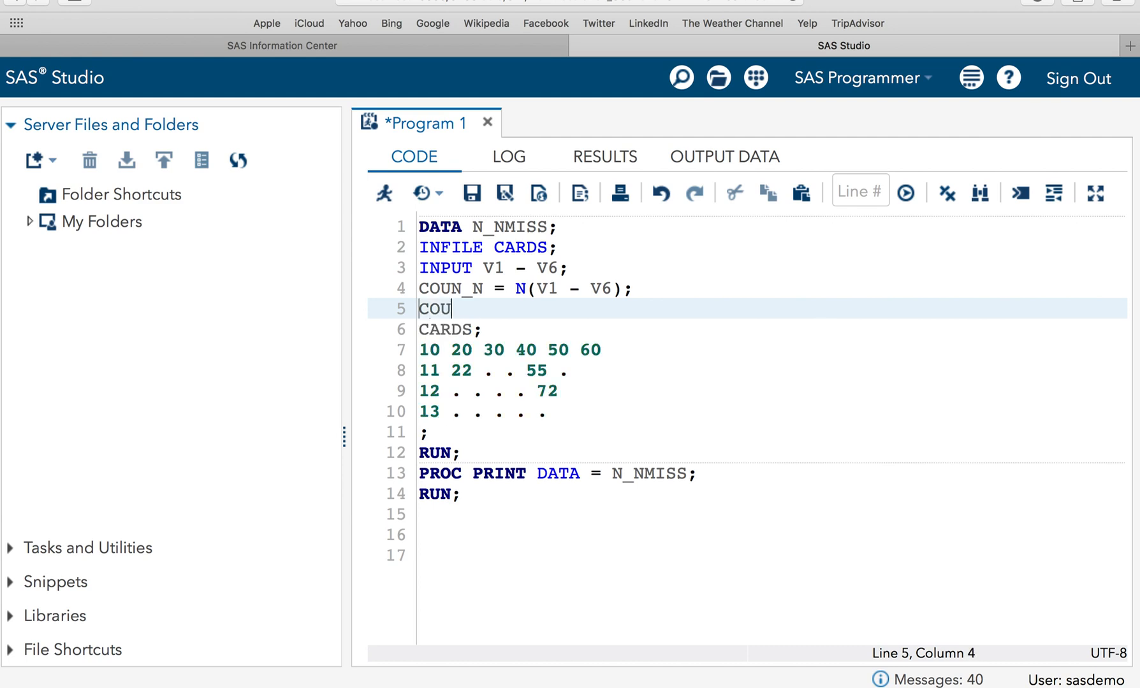
text(N)
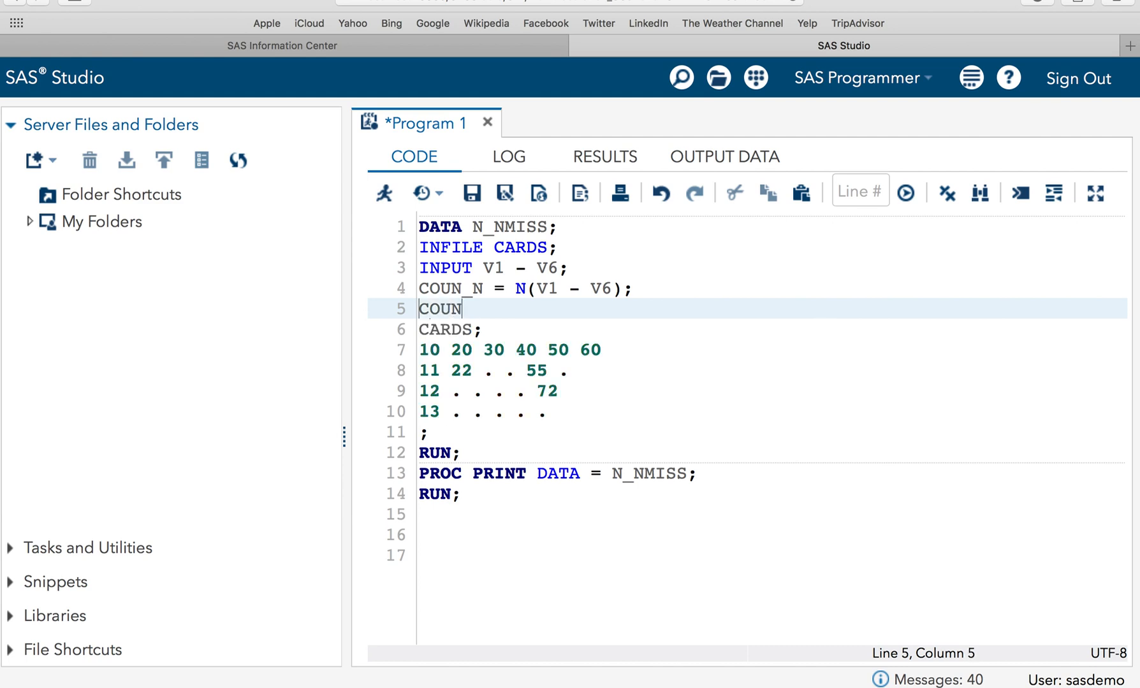
text(T)
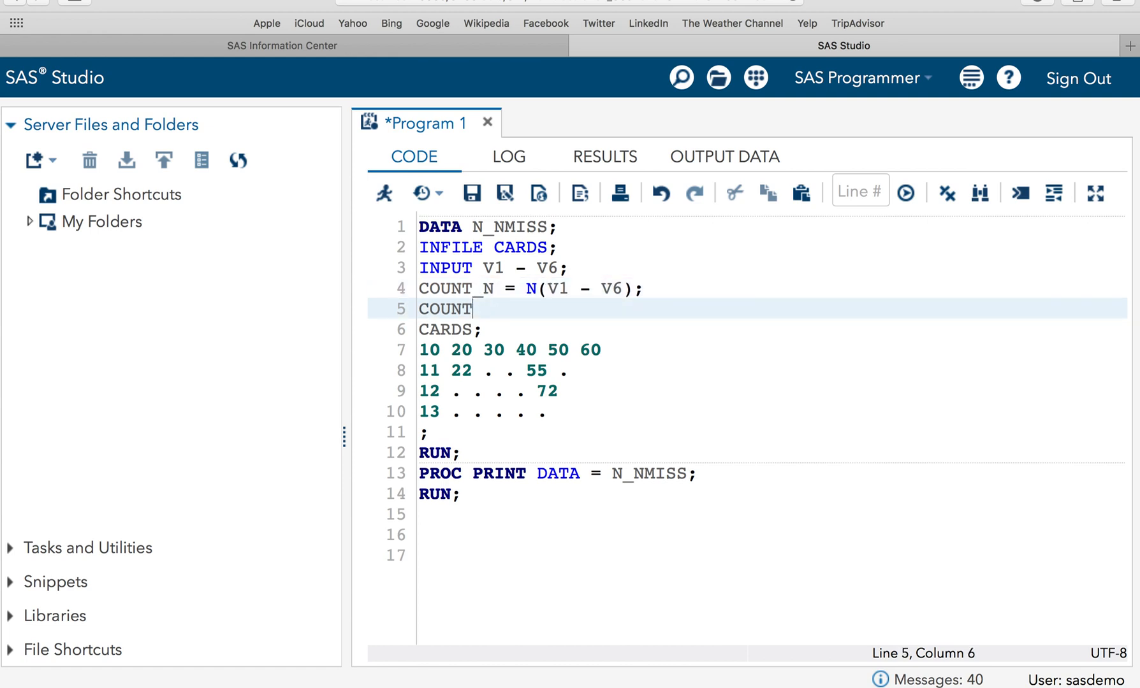
text(_MISS)
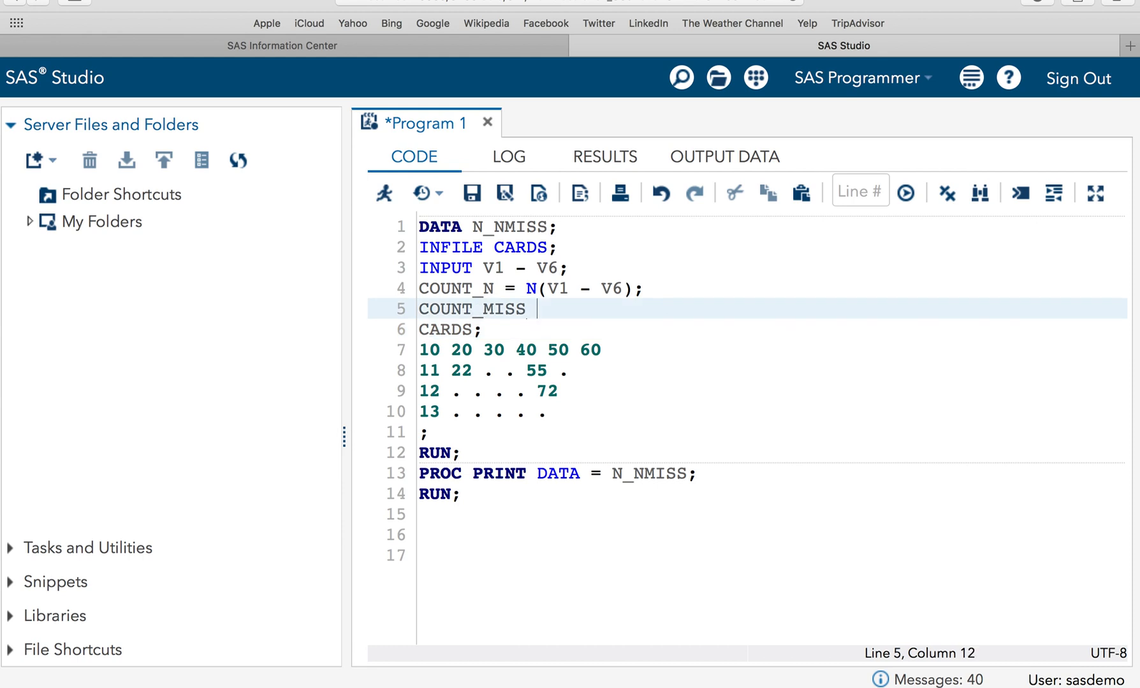
text(= NMISS)
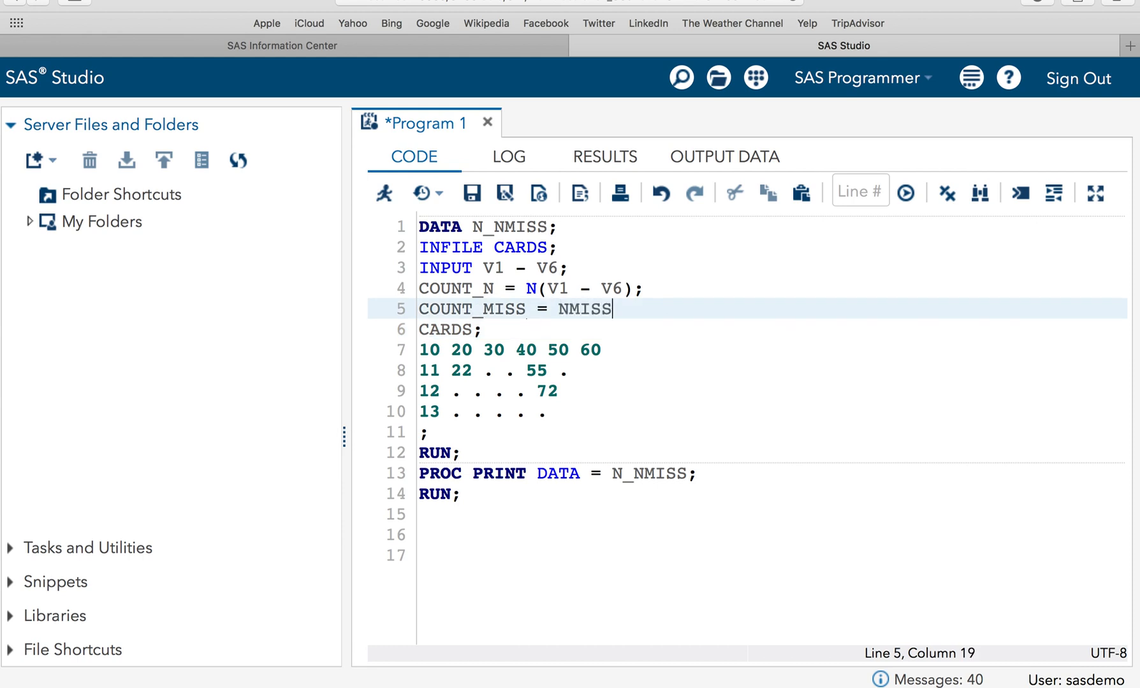
text(())
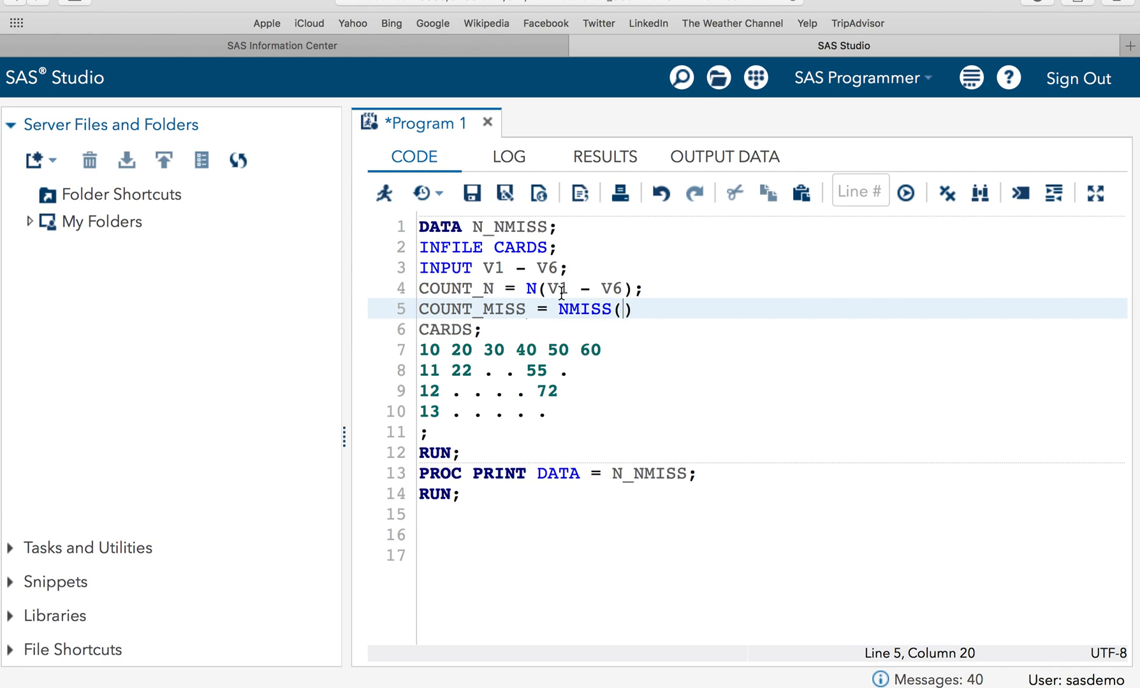
text(V1 -)
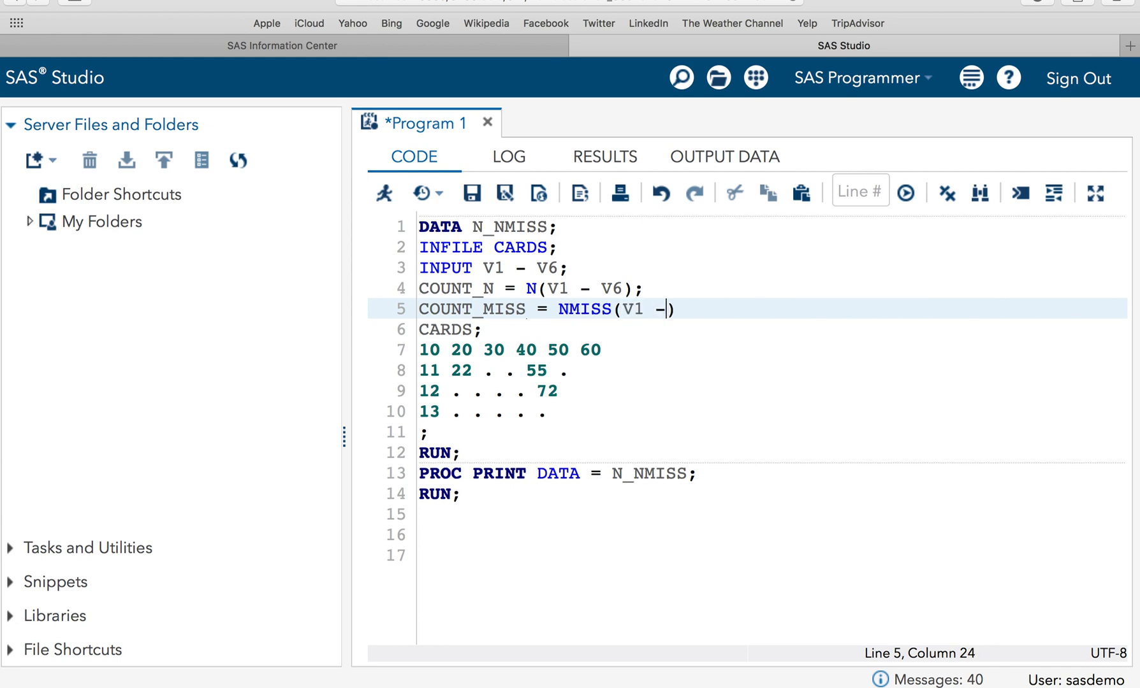
text(V)
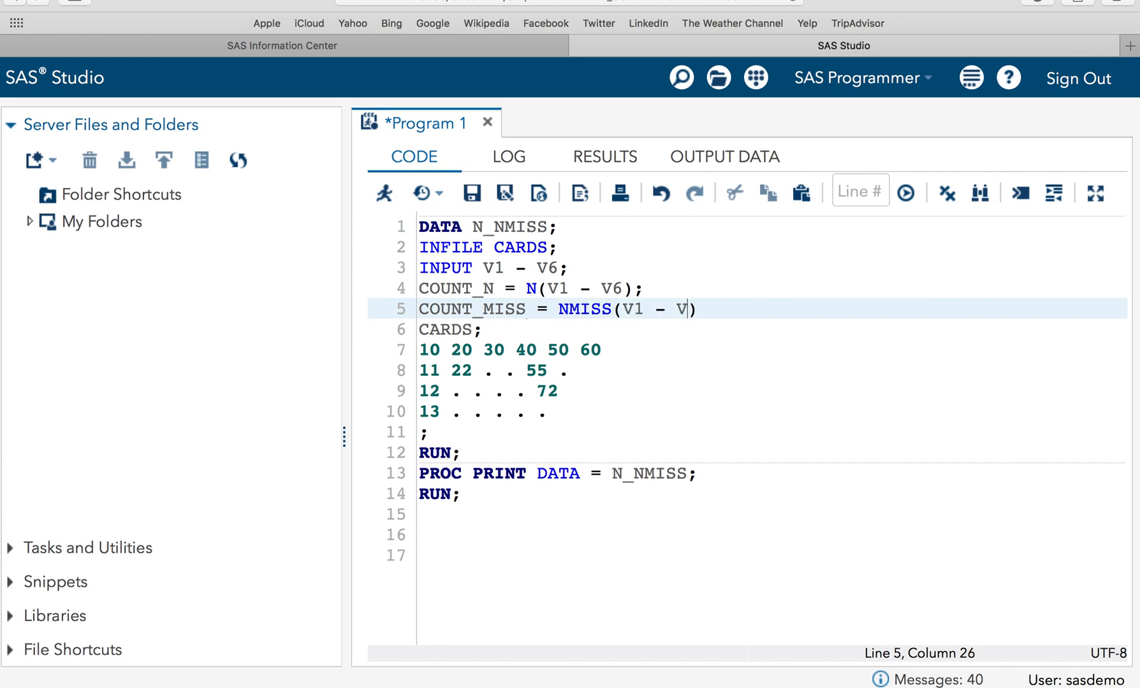
text(6);)
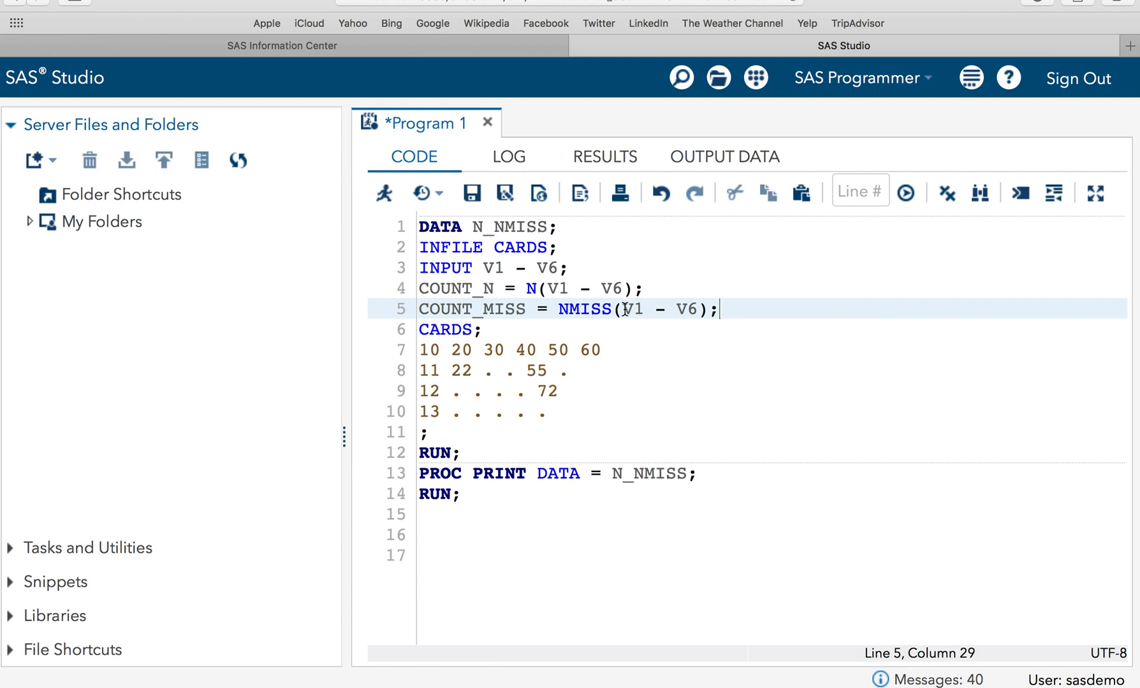
- Insert the OF keyword so the call reads N(OF V1 - V6)
double_click(557, 288)
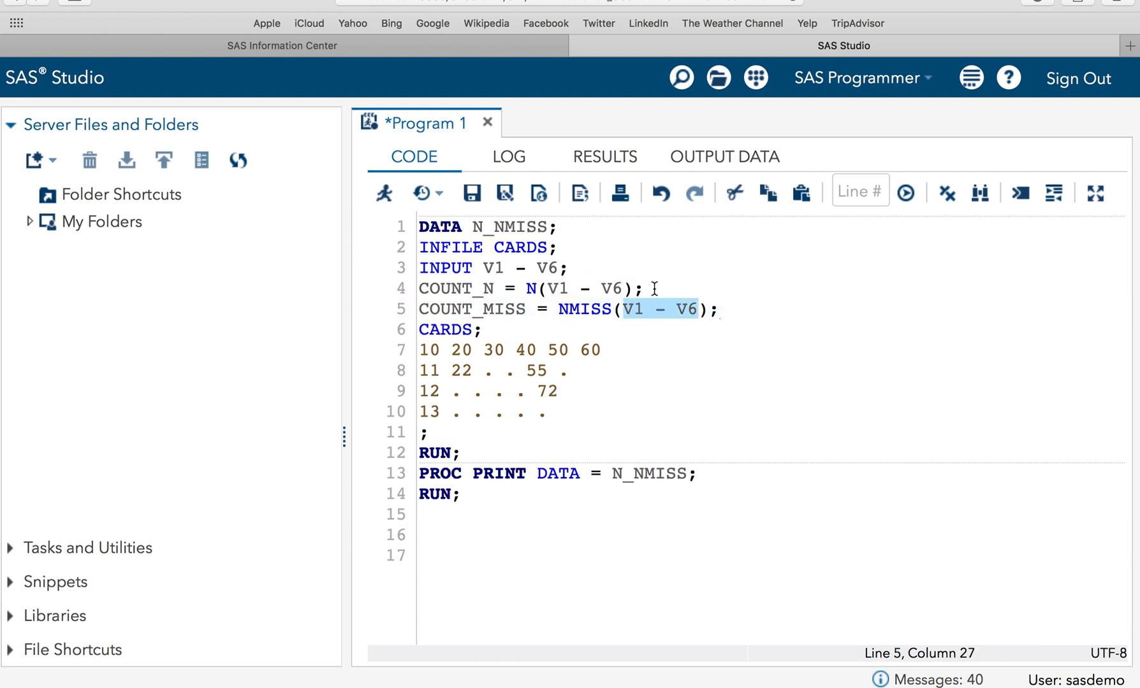
mouse_move(644, 316)
text(O)
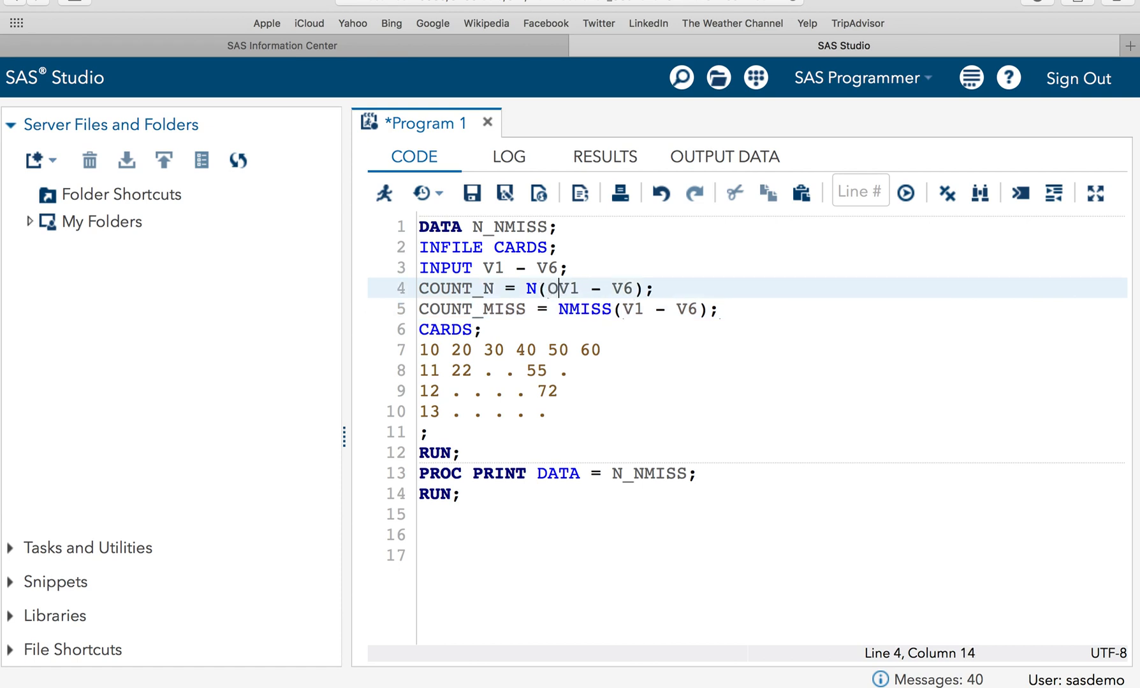
text(F)
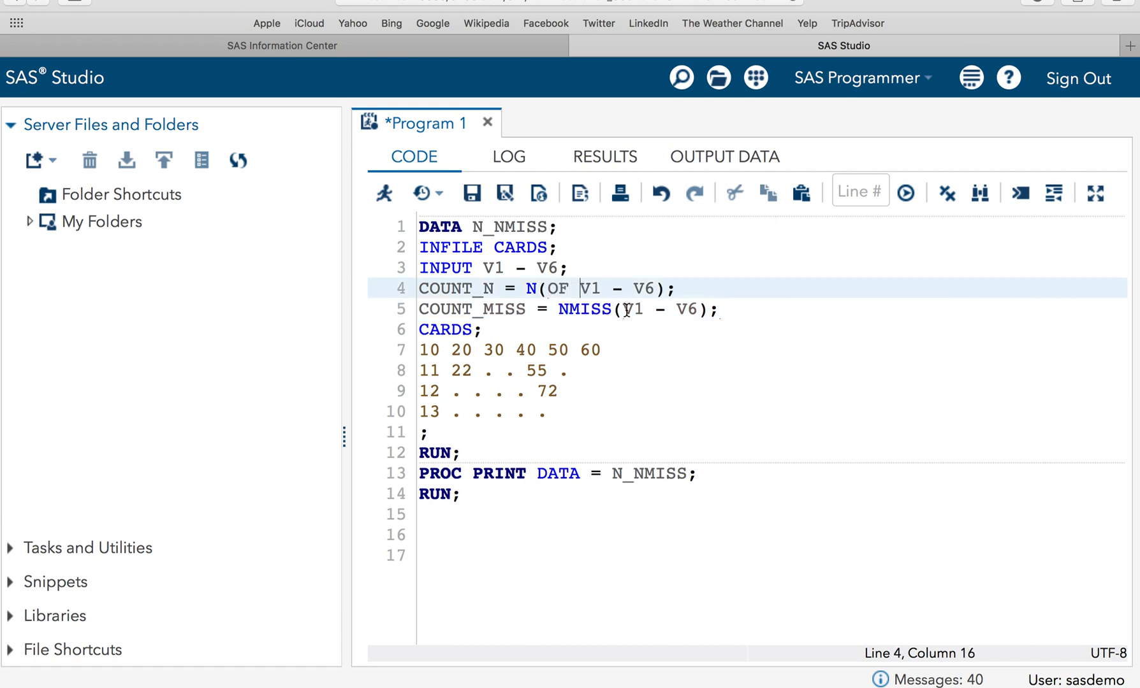
text(OF)
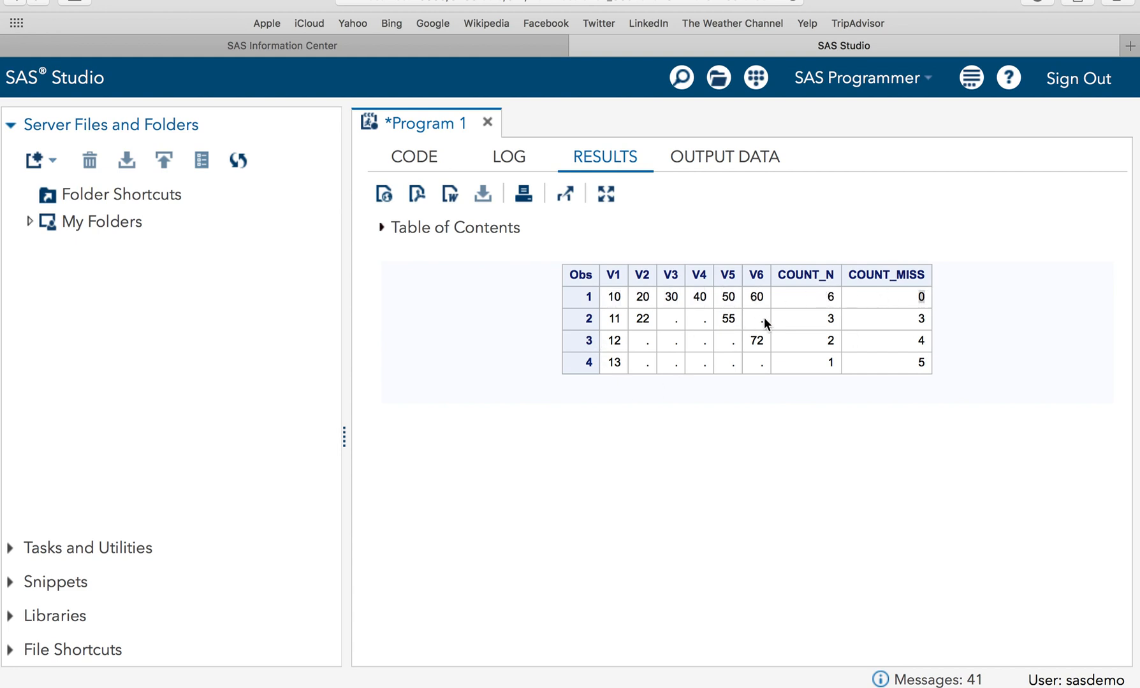
mouse_move(898, 337)
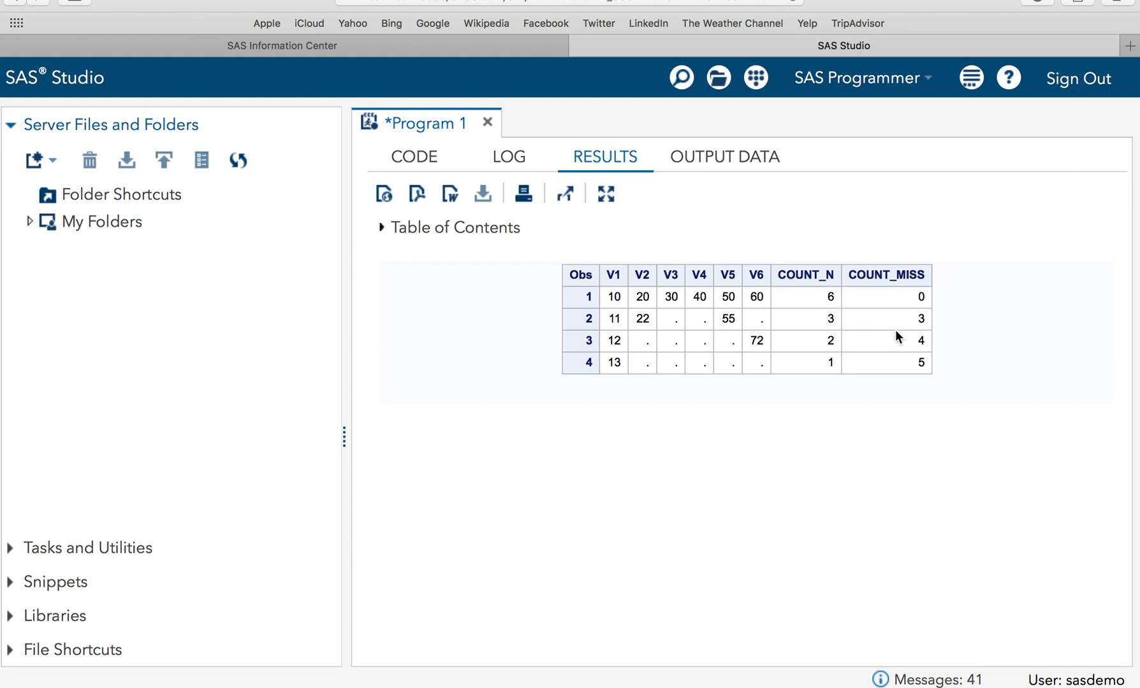
mouse_move(633, 379)
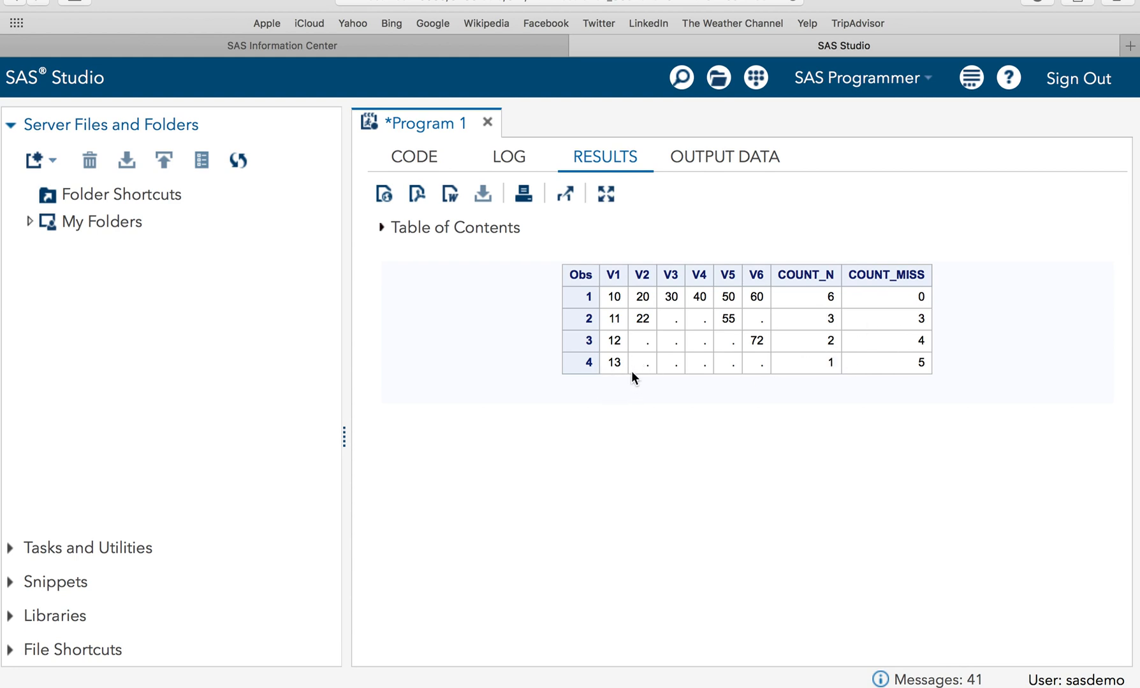
mouse_move(832, 291)
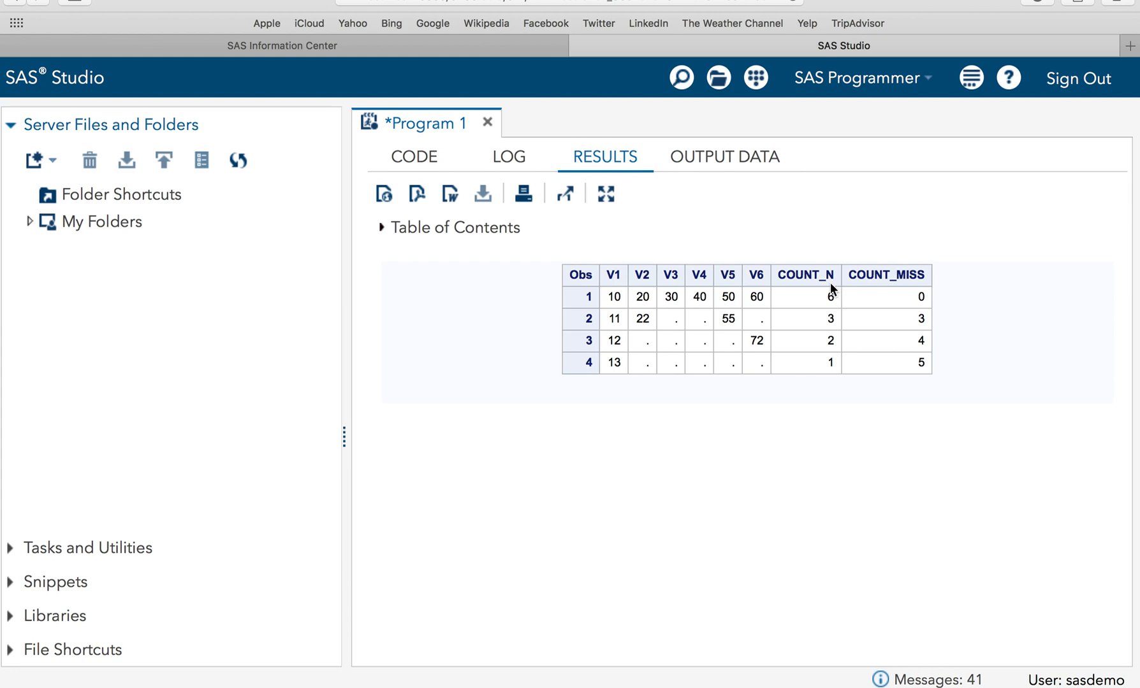
mouse_move(413, 157)
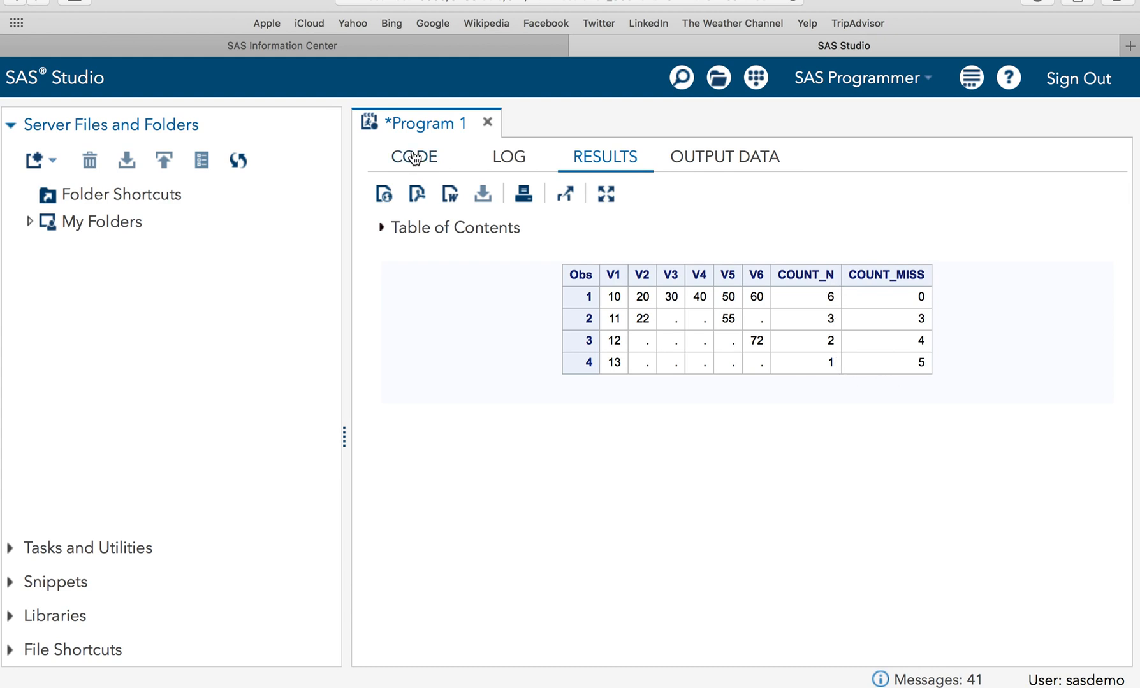
- Return to the program code after reviewing the COUNT_N and COUNT_MISS results
click(413, 156)
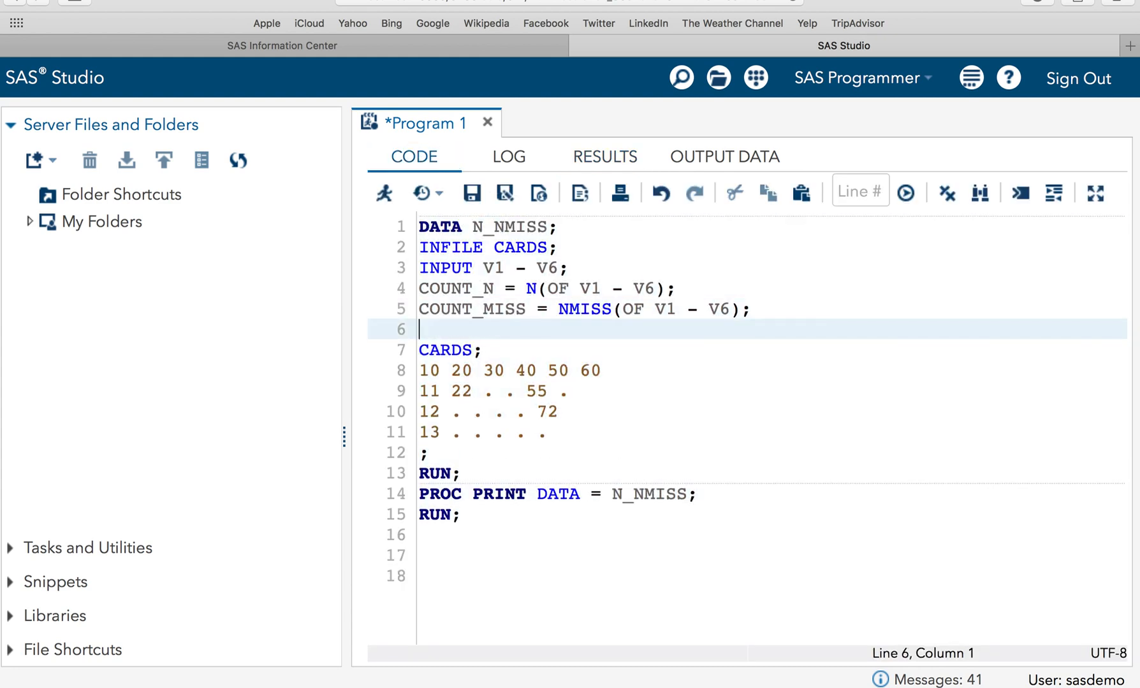
- Add line 6 reading SUM_1 = SUM(OF V1 - V6); before CARDS
drag(623, 309, 700, 309)
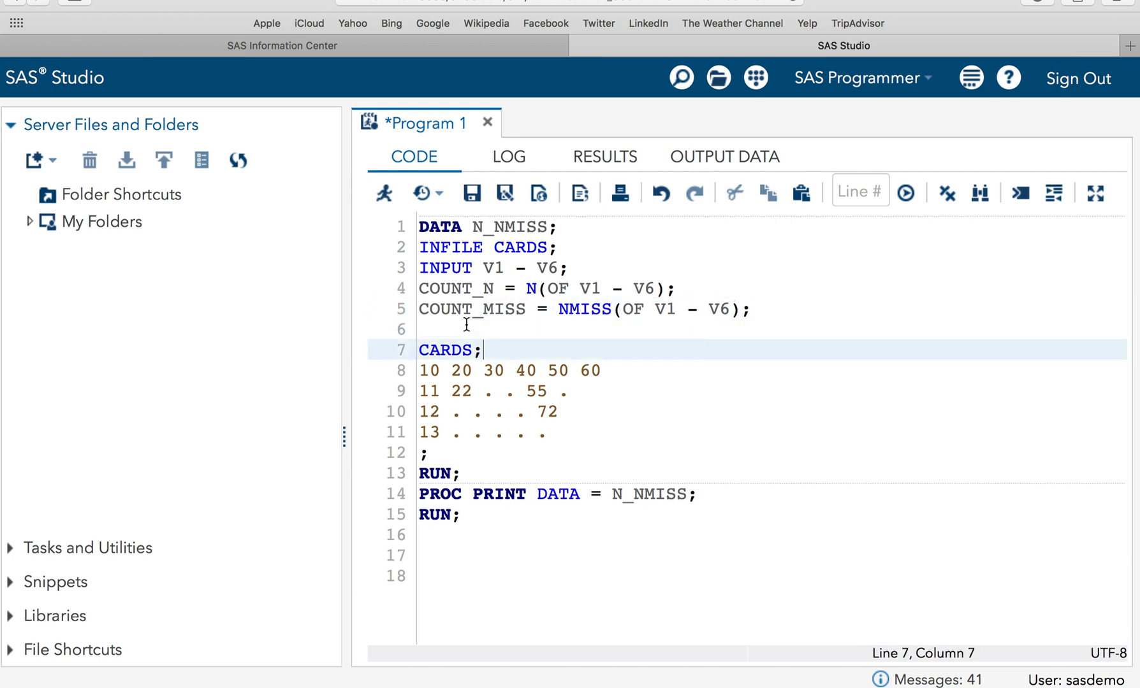
text(SUM_1 = S)
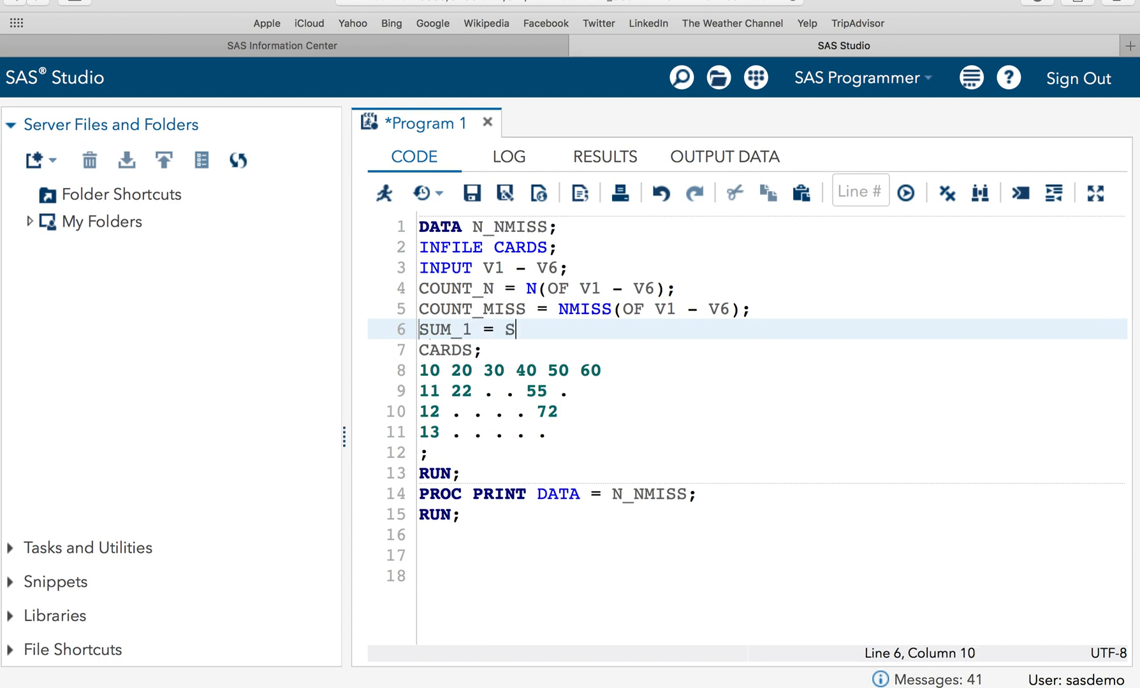
text(UM()
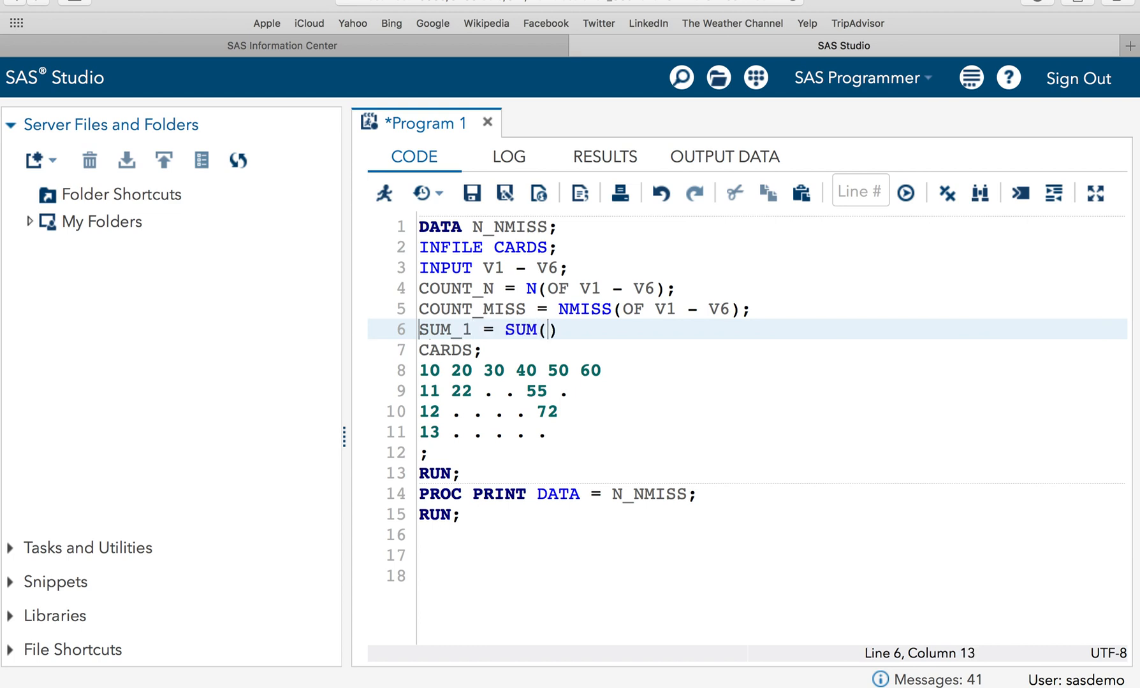
text(OF)
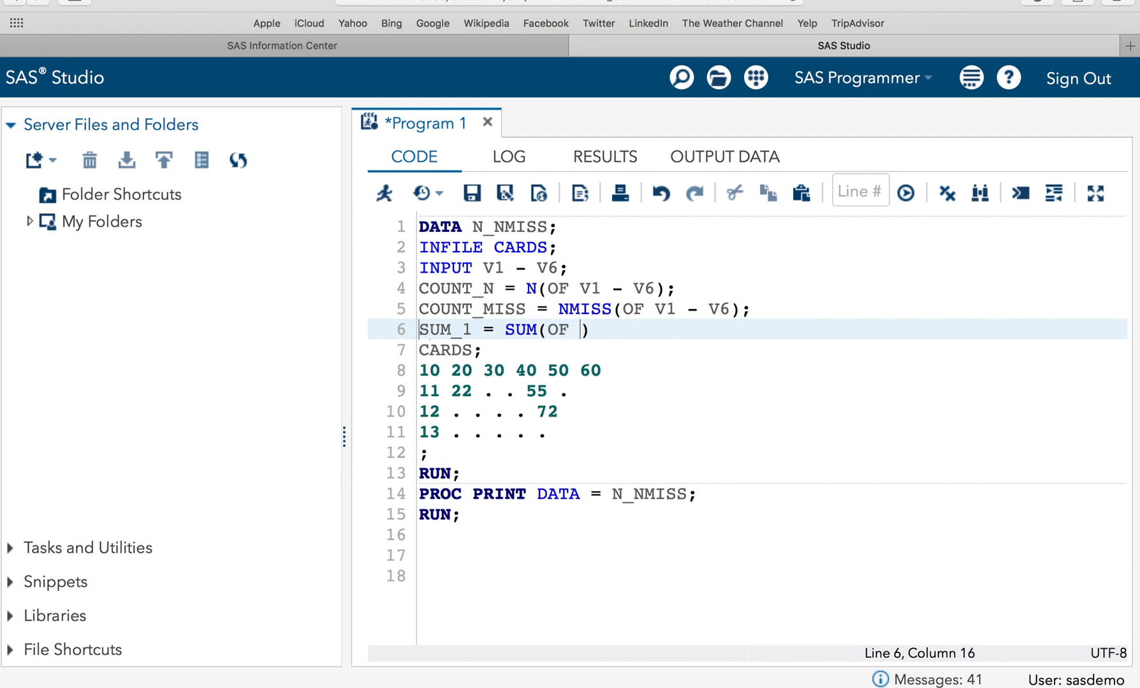
text(V1 - V)
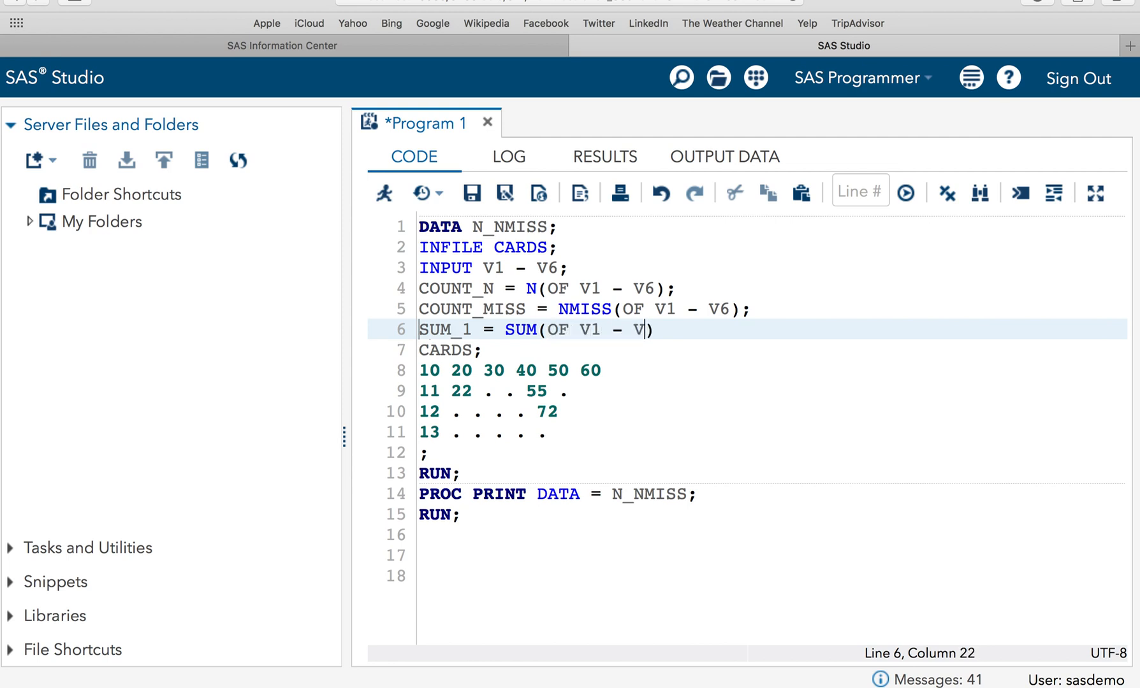
text(6);)
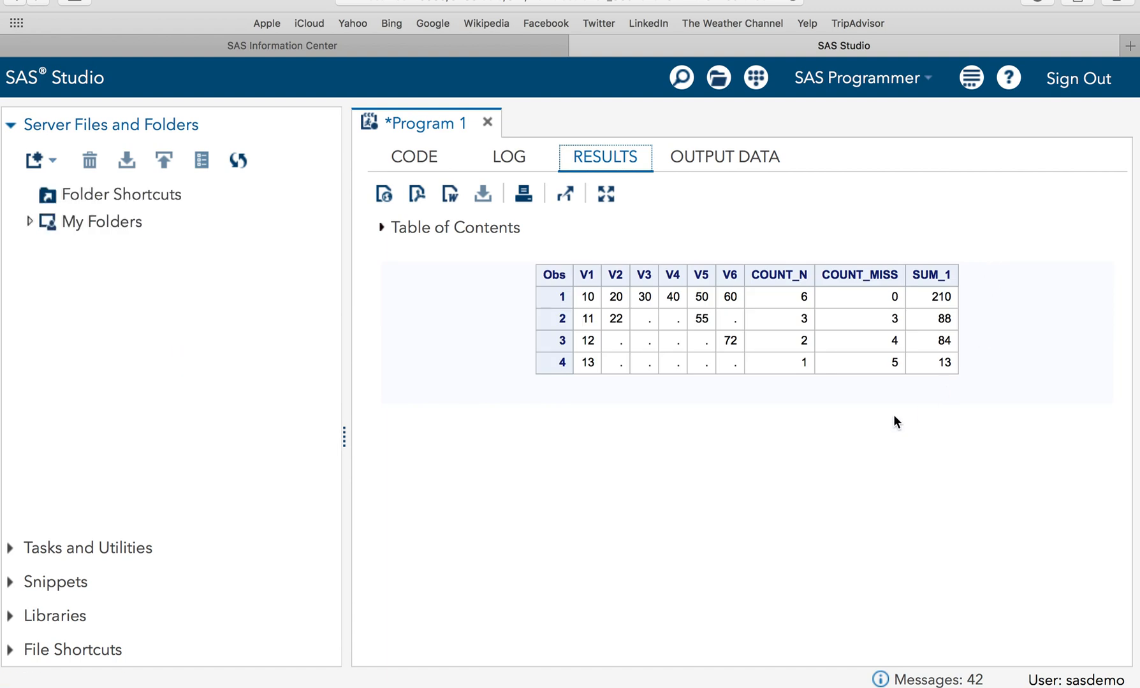
mouse_move(724, 525)
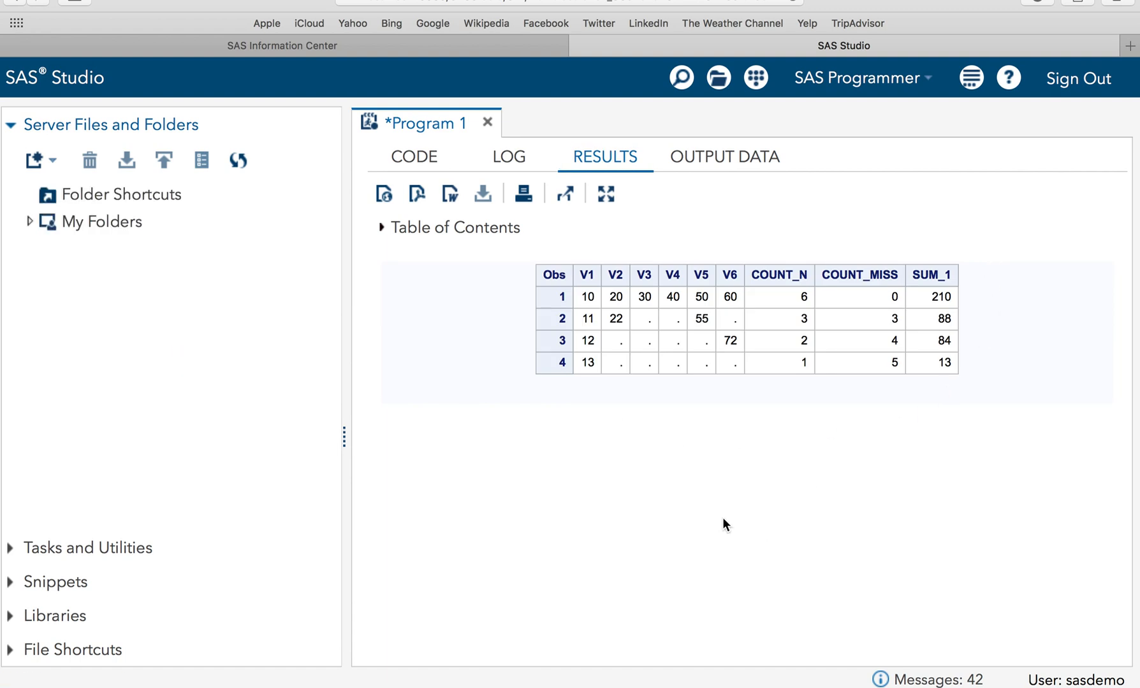
- Return to the code tab after viewing the SUM_1 column (210, 88, 84, 13)
click(413, 157)
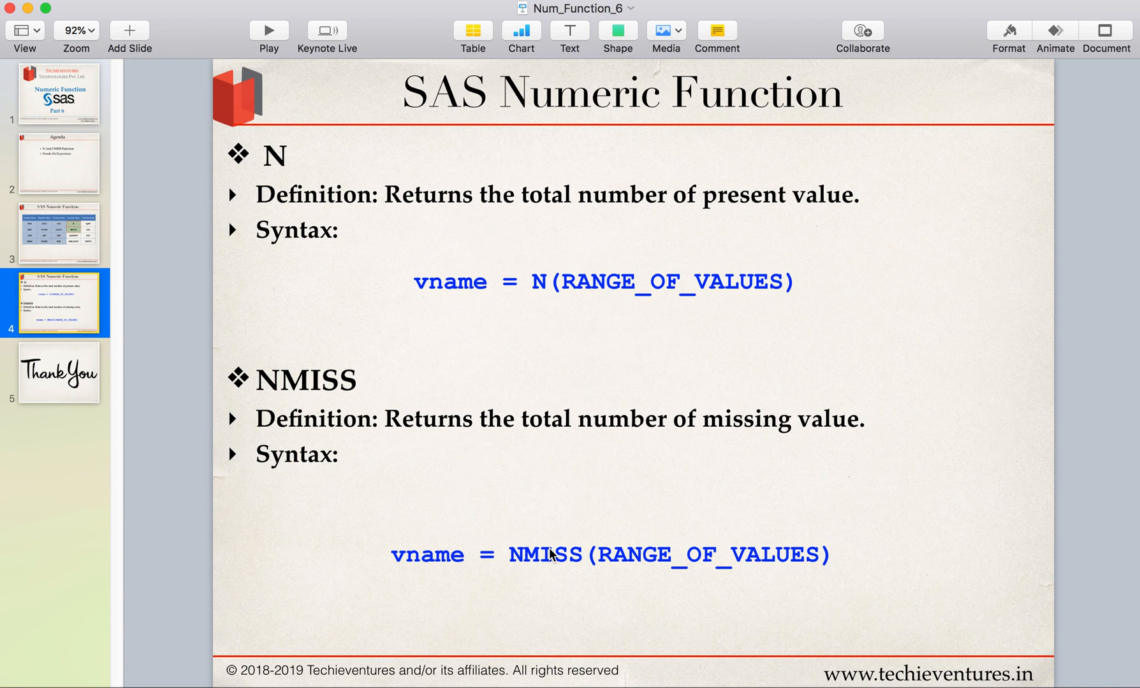
mouse_move(669, 9)
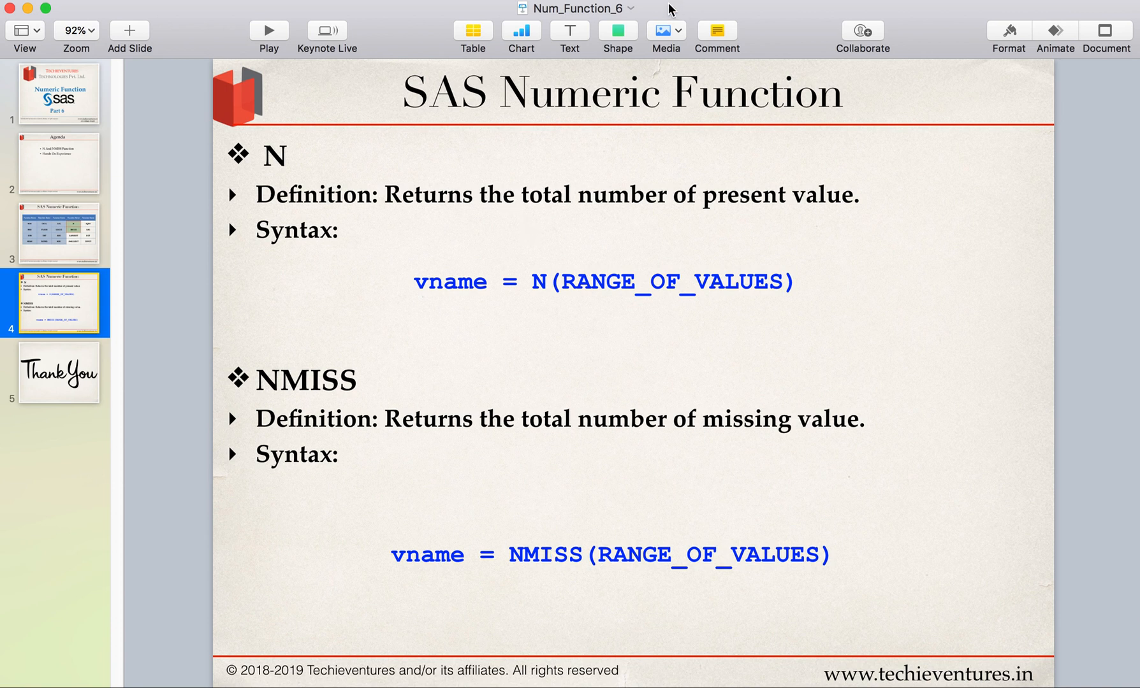